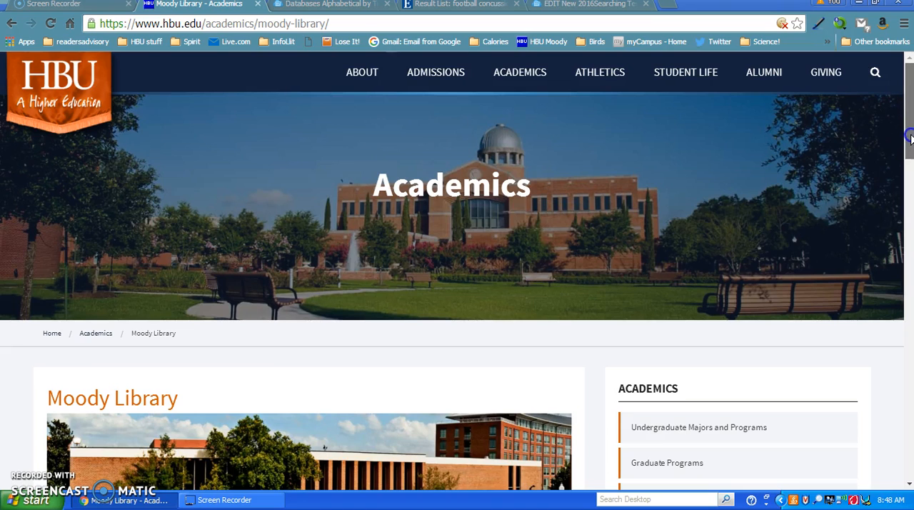
Step: Bring the Moody Library resource tiles such as Databases and Subject guides into view
scroll(down, 3)
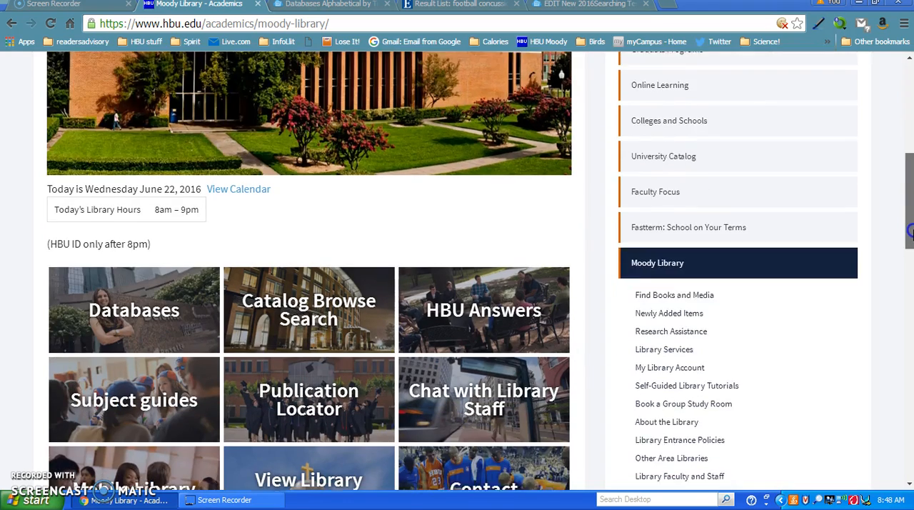
scroll(down, 3)
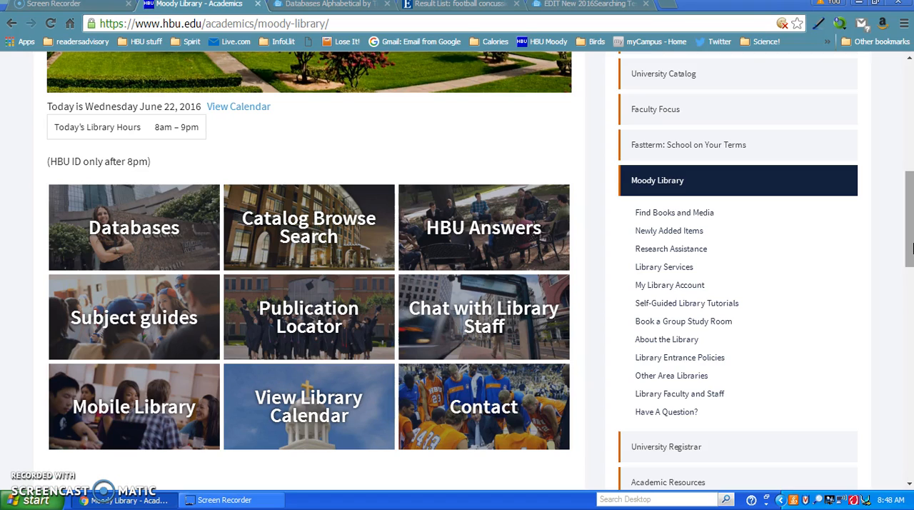
mouse_move(257, 270)
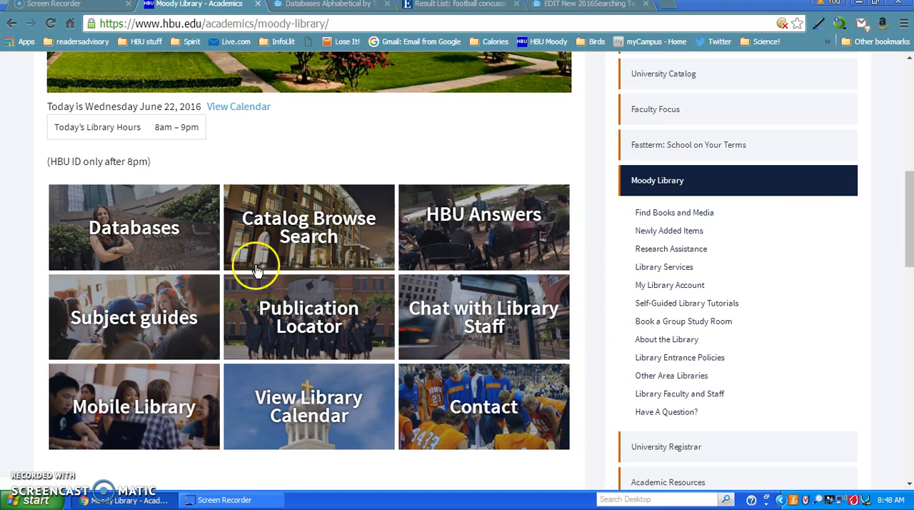
Step: Go to the library's Subject guides and reach the subject list
click(134, 317)
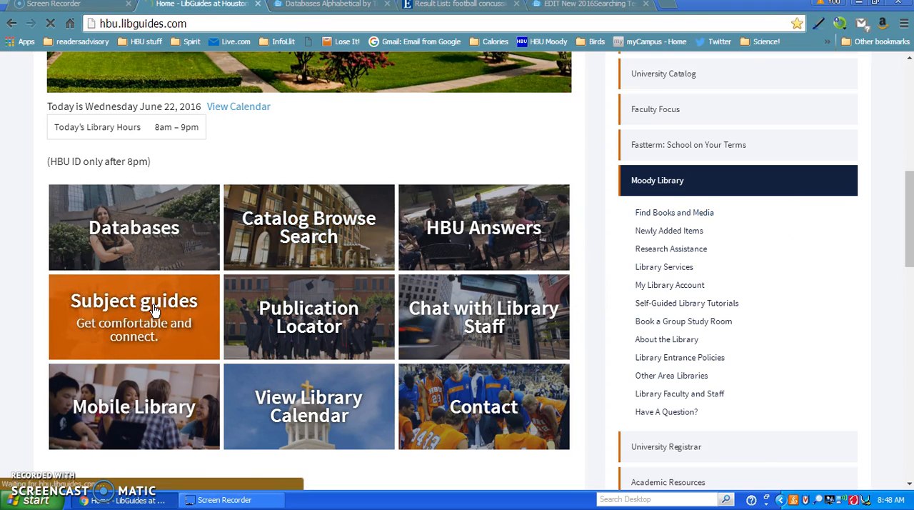
click(134, 317)
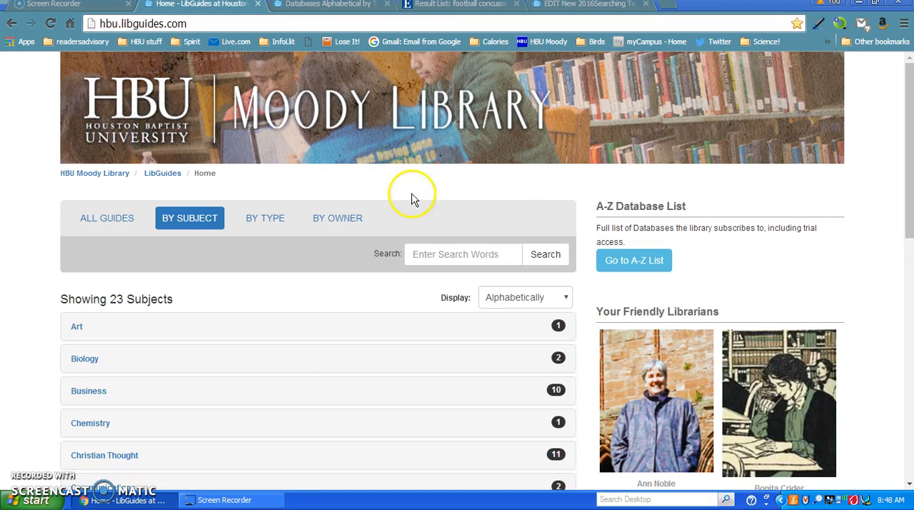
mouse_move(909, 171)
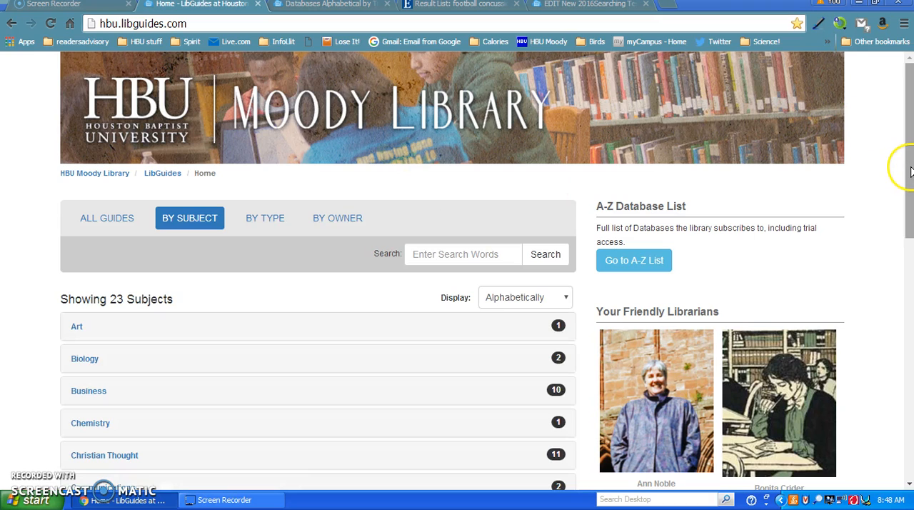
scroll(down, 3)
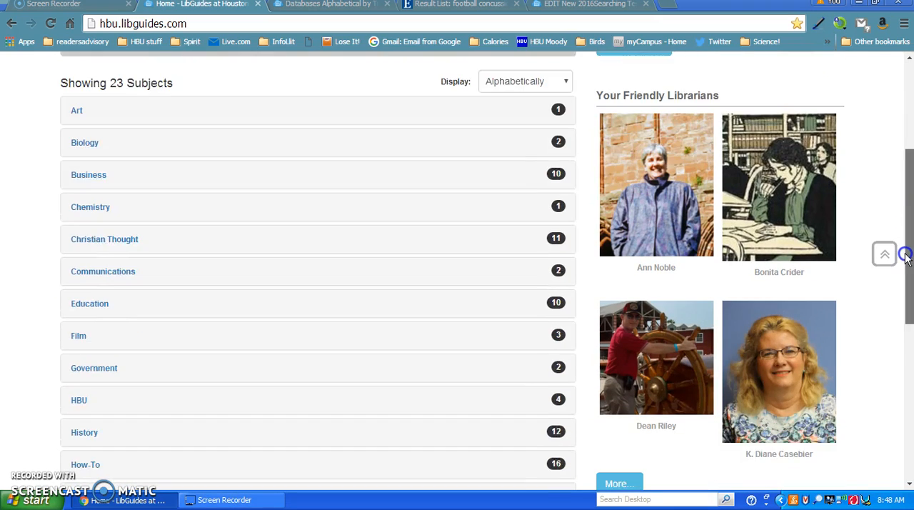
scroll(down, 3)
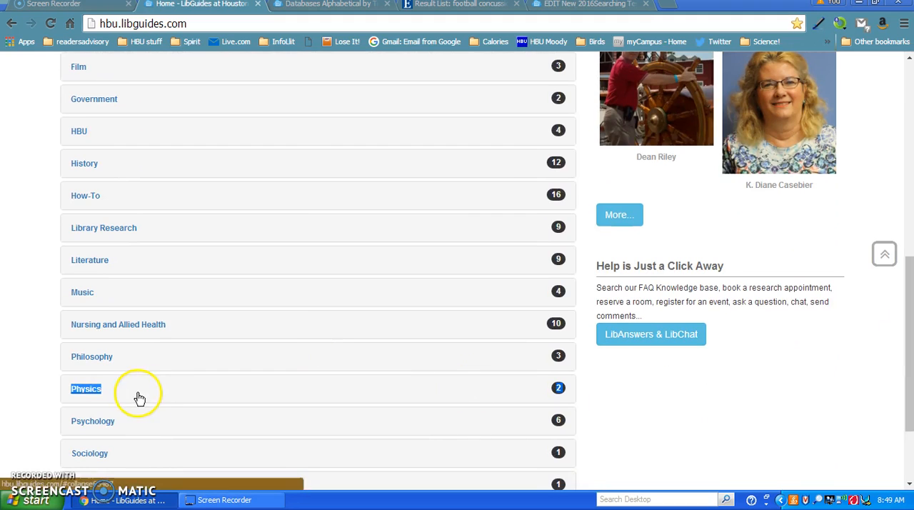
Step: Expand Psychology and open the Psychological Tests and Measures guide
click(93, 420)
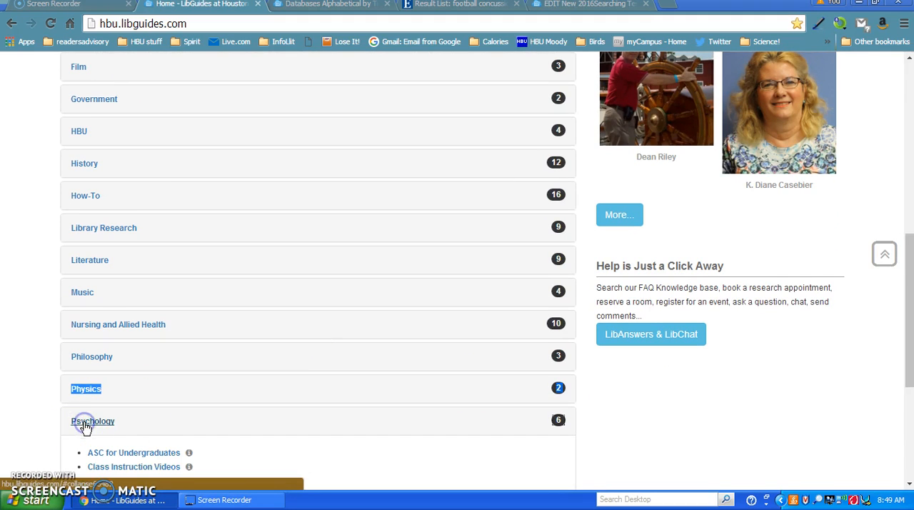
click(92, 419)
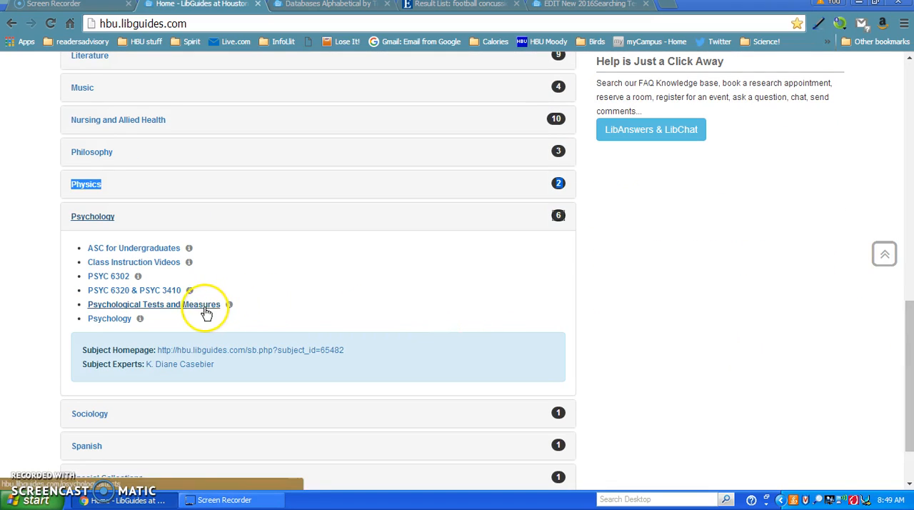
click(154, 304)
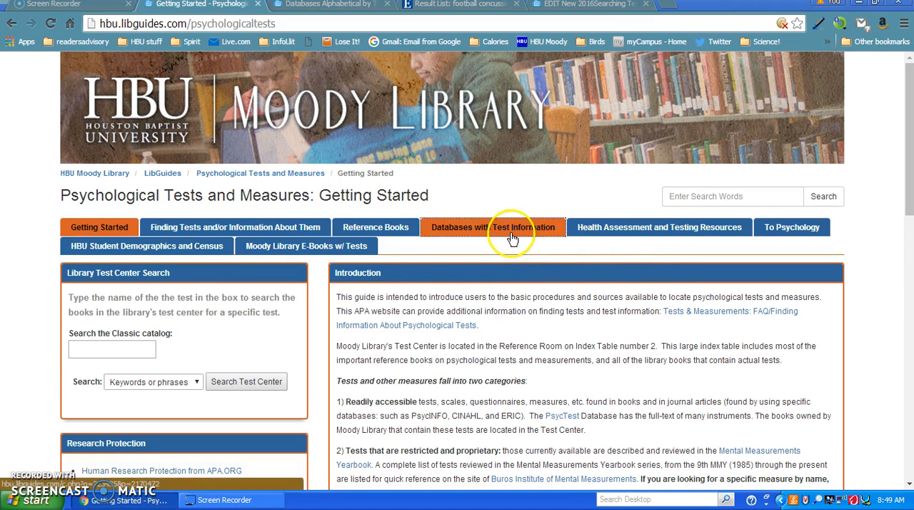
Step: Show the guide's Databases with Test Information page and look through its database list
click(493, 227)
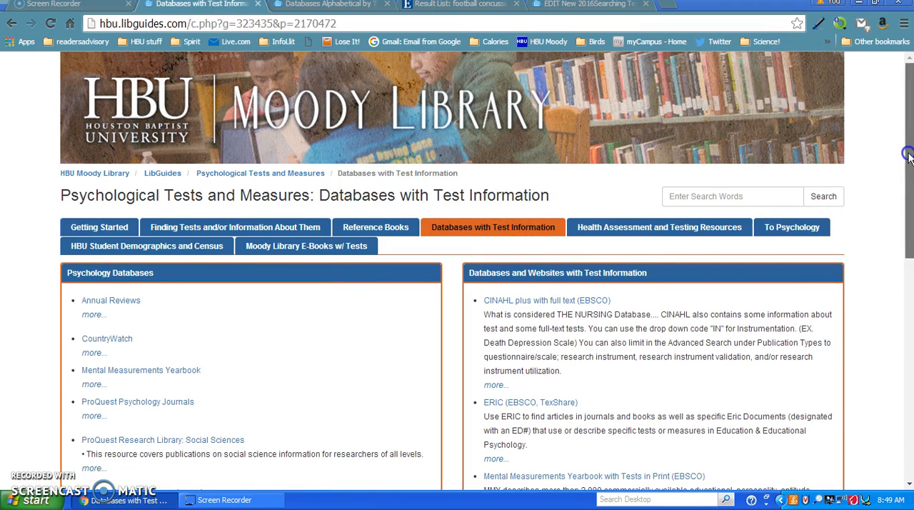
scroll(down, 3)
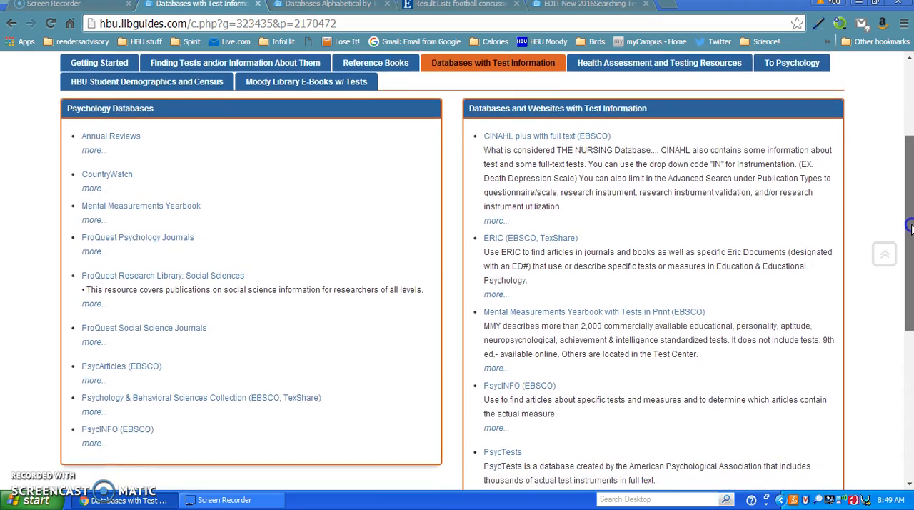
scroll(down, 3)
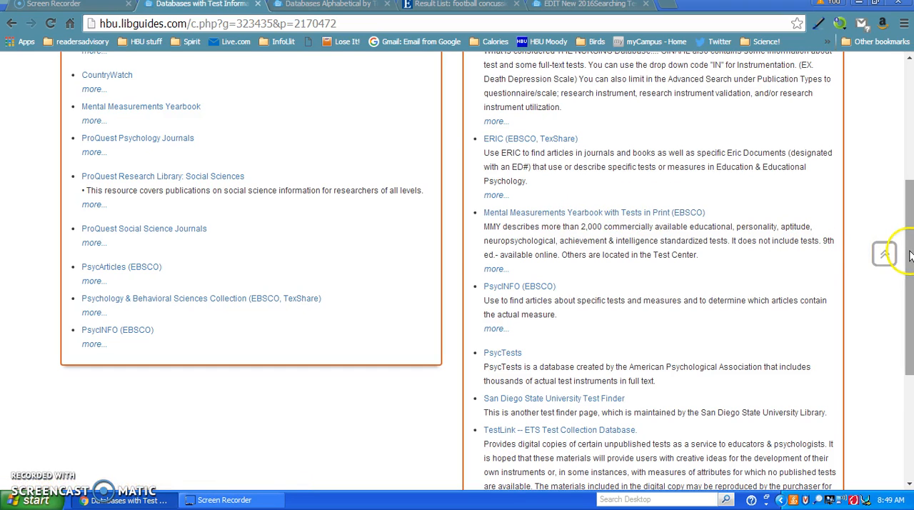
scroll(down, 3)
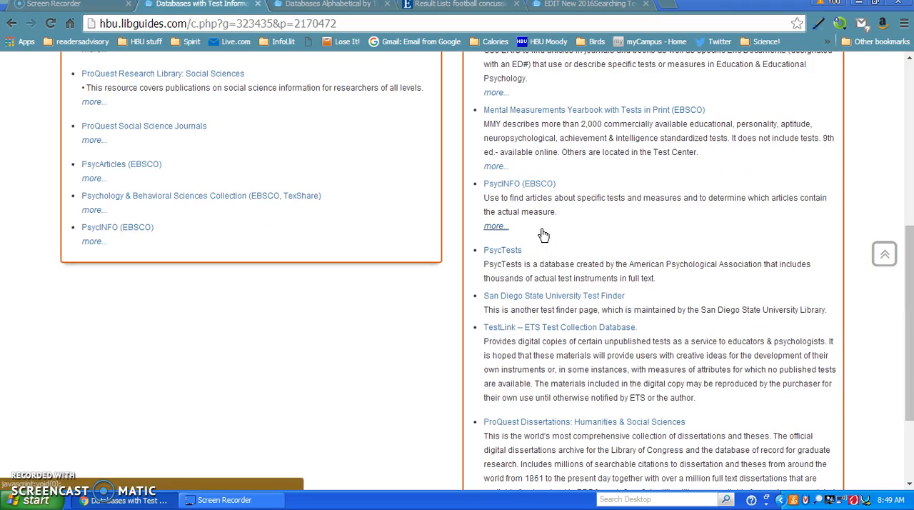
mouse_move(497, 296)
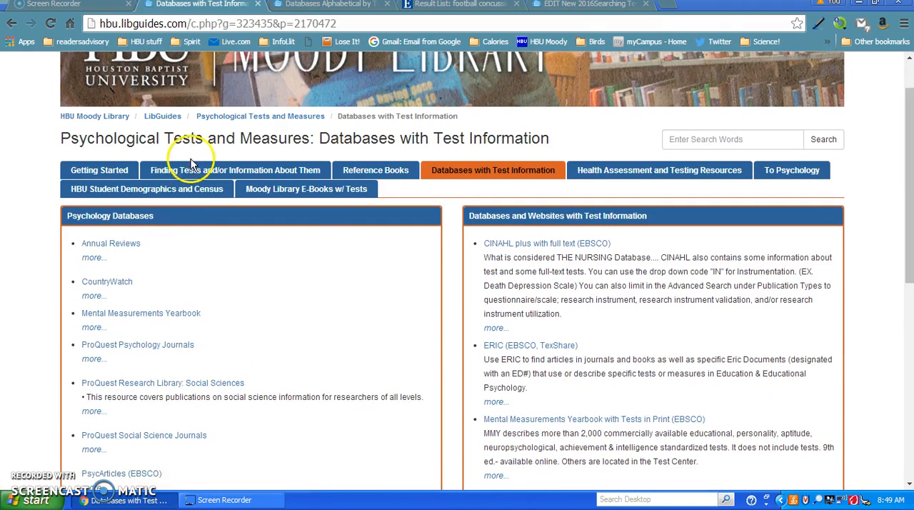
click(163, 116)
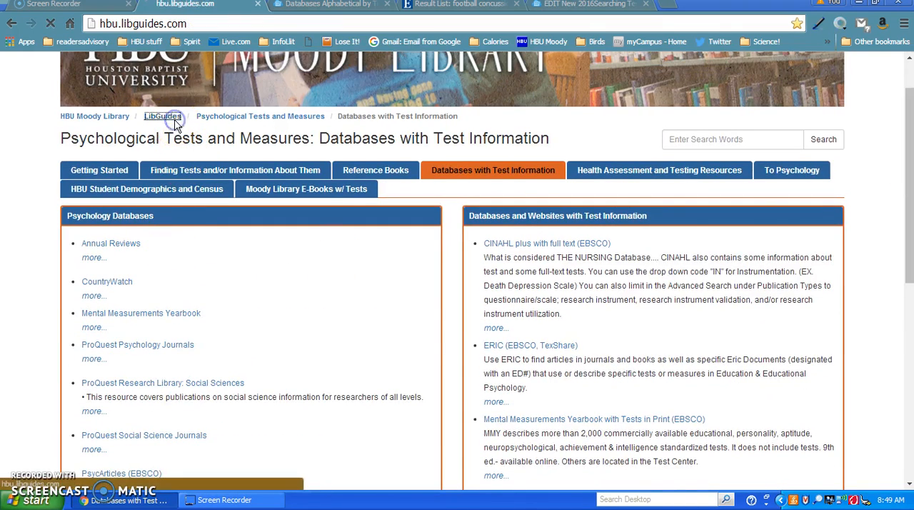
Step: Return to the LibGuides home page and reach the subject list
click(162, 116)
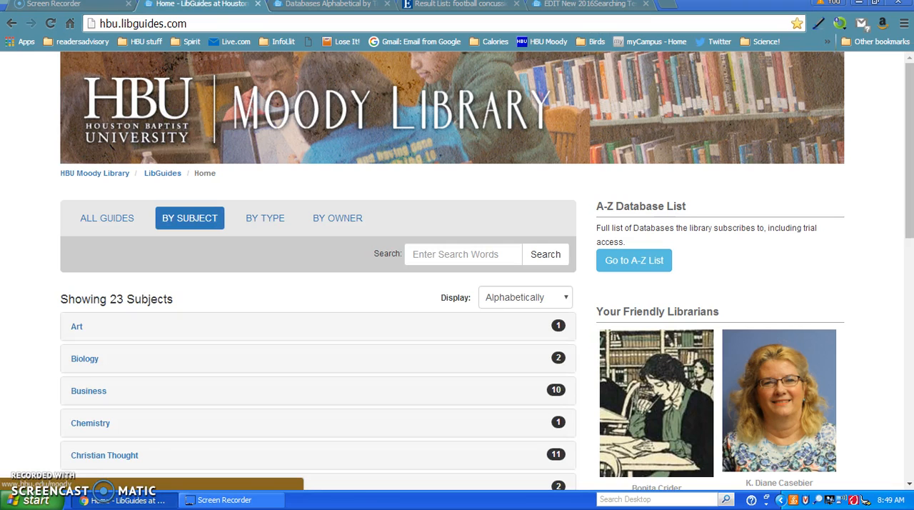
scroll(down, 3)
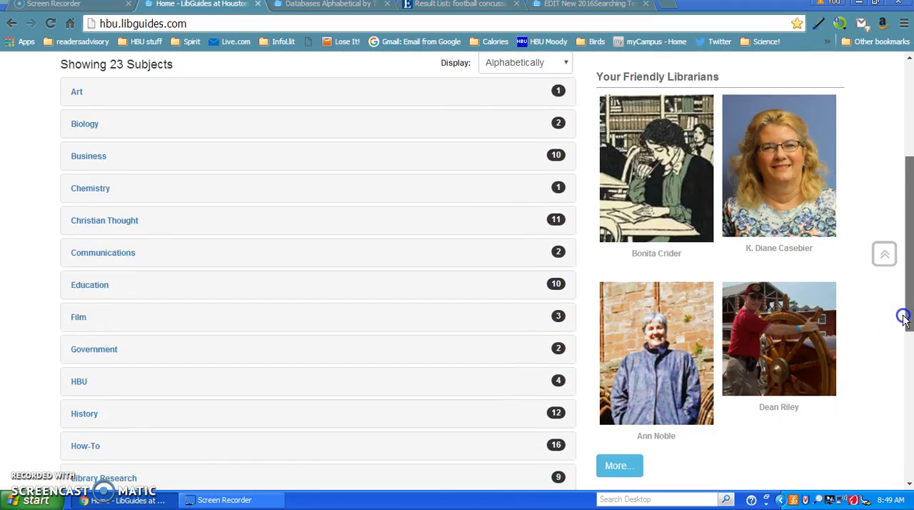
scroll(down, 3)
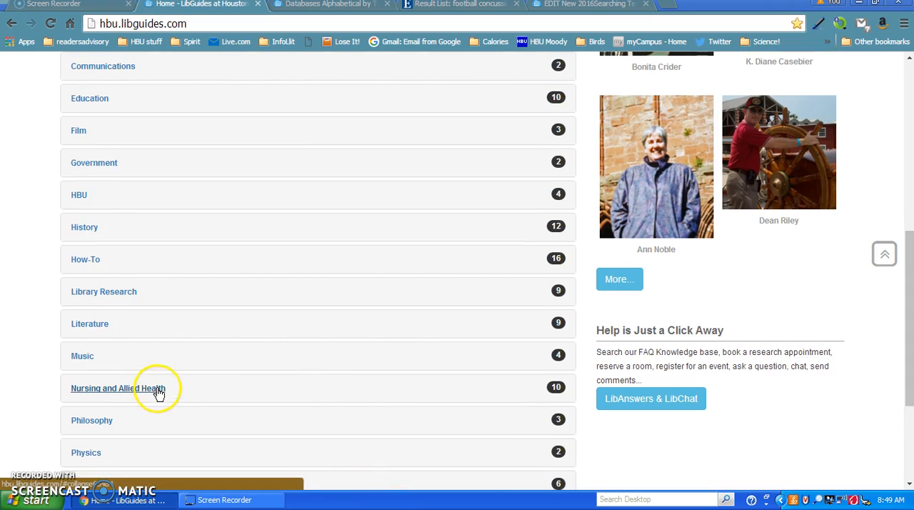
Step: Expand Nursing and Allied Health and open the KINE 4370 (Studer) guide
click(117, 389)
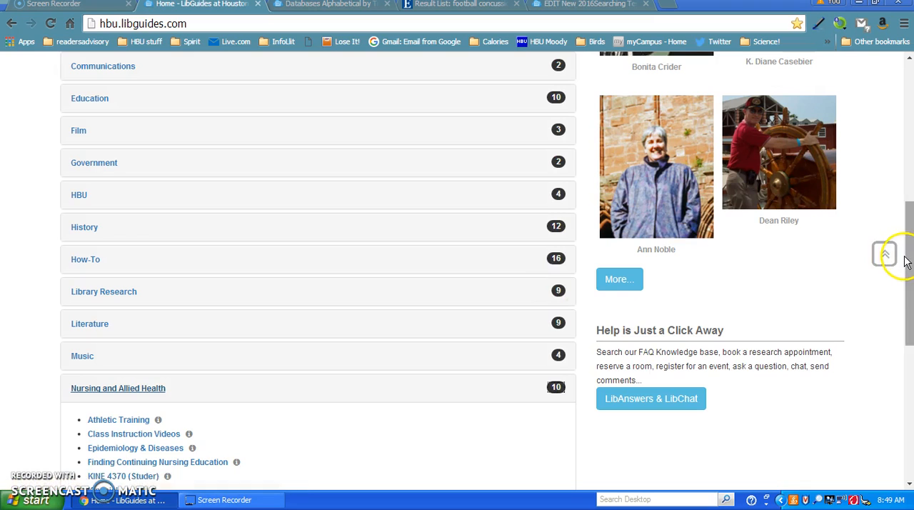
scroll(down, 3)
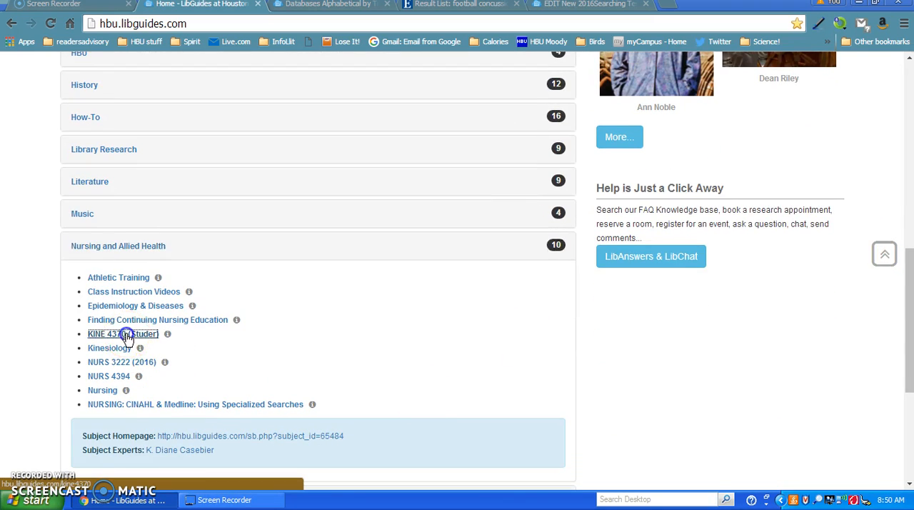
click(122, 334)
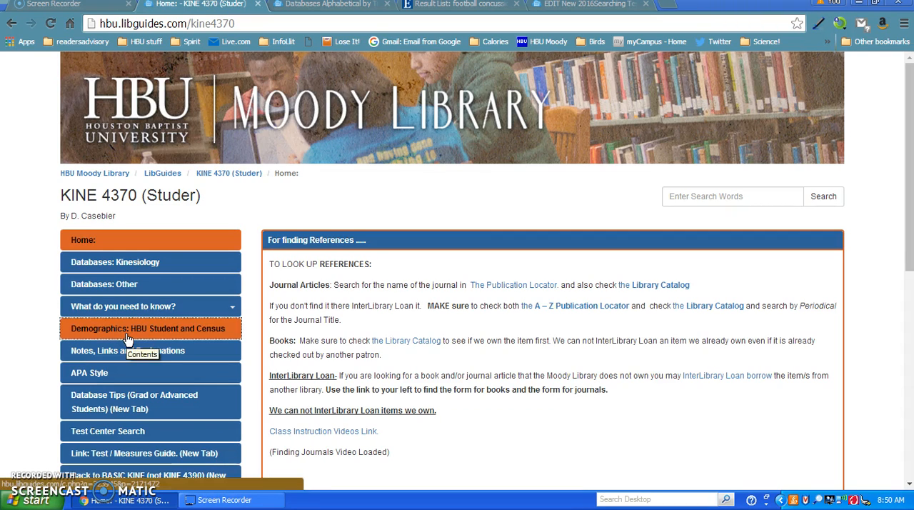
mouse_move(126, 269)
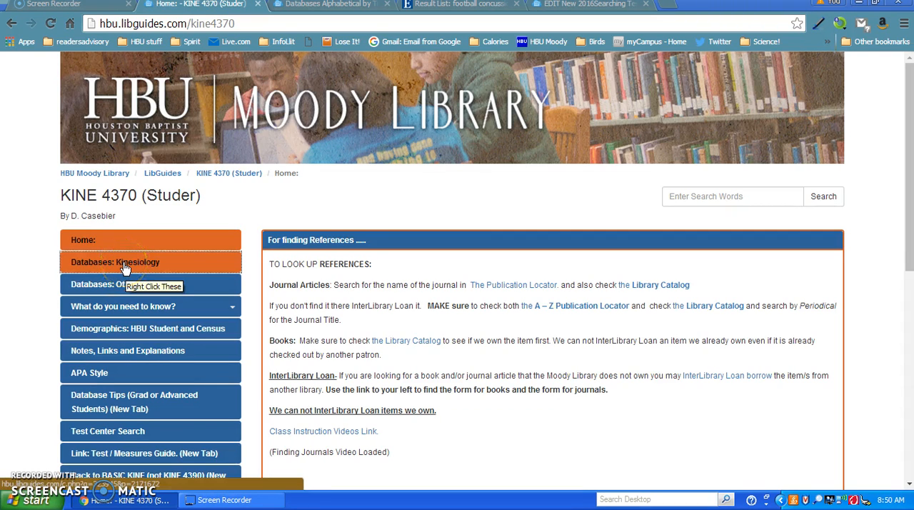
Step: Show the Databases: Kinesiology page and launch Mental Measurements Yearbook with Tests in Print (EBSCO)
click(114, 262)
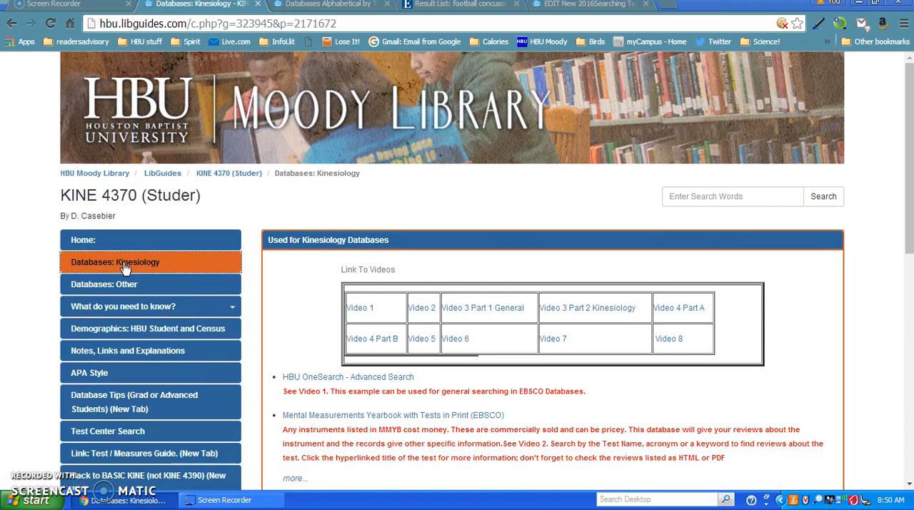
mouse_move(902, 187)
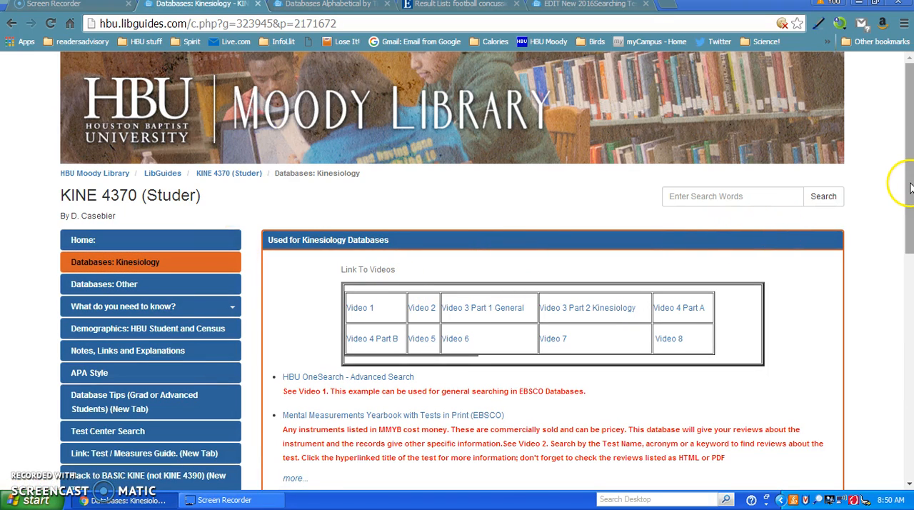
scroll(down, 3)
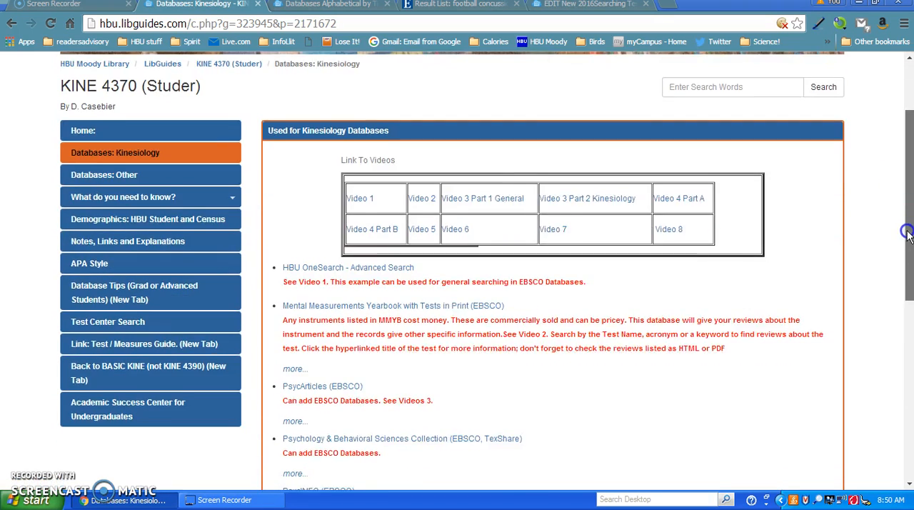
scroll(down, 3)
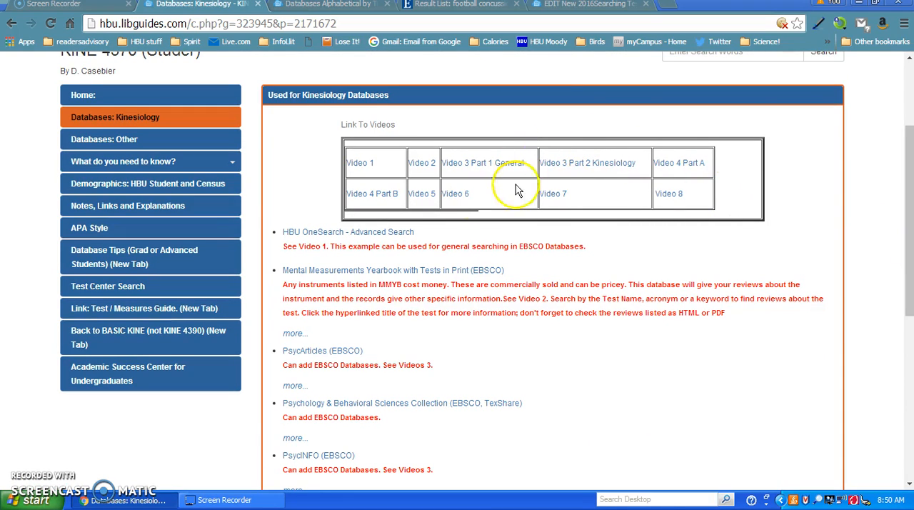
mouse_move(676, 234)
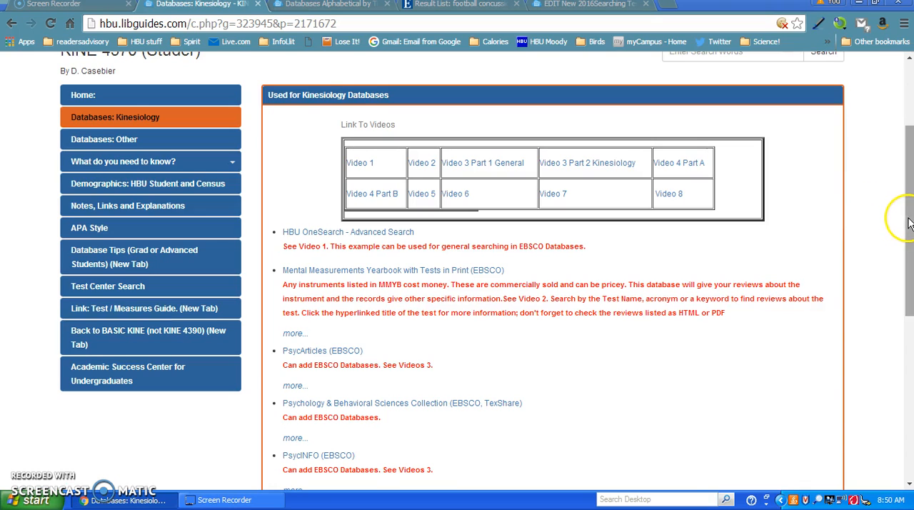
scroll(down, 3)
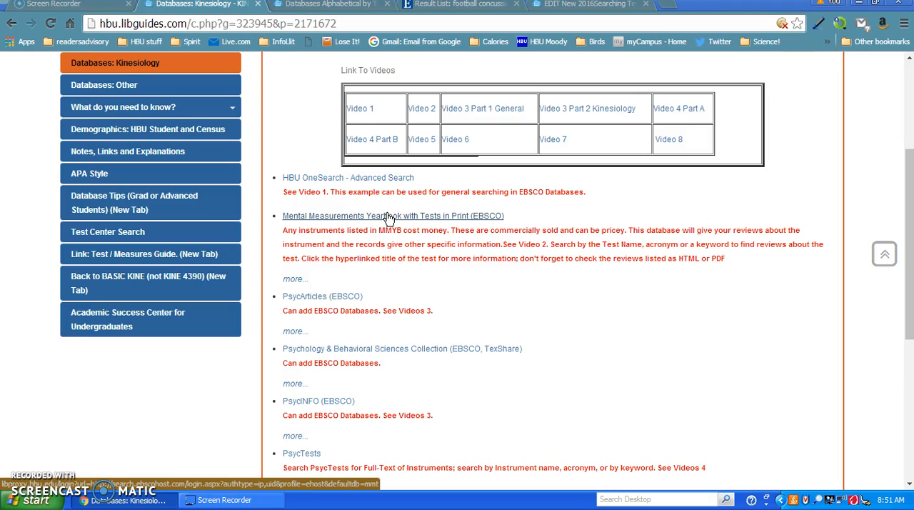
click(392, 216)
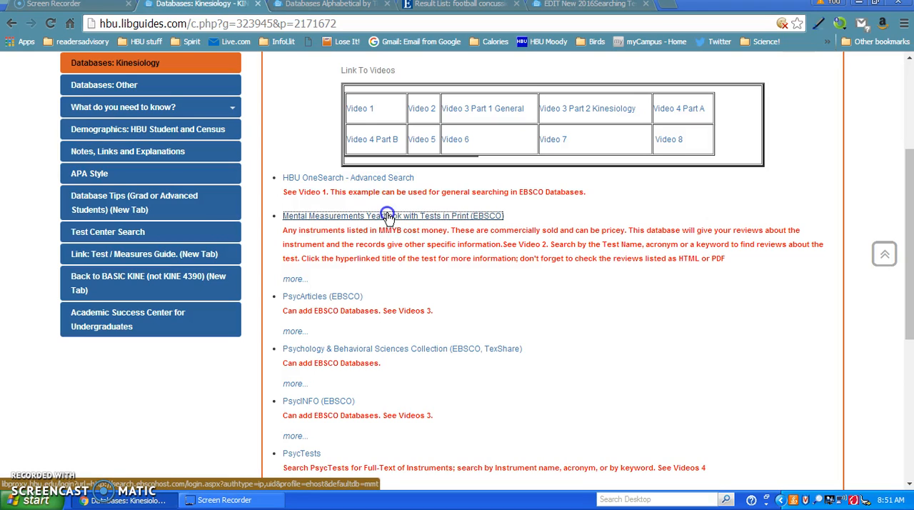
Step: Reach the EBSCOhost advanced search for Mental Measurements Yearbook with Tests in Print
click(385, 214)
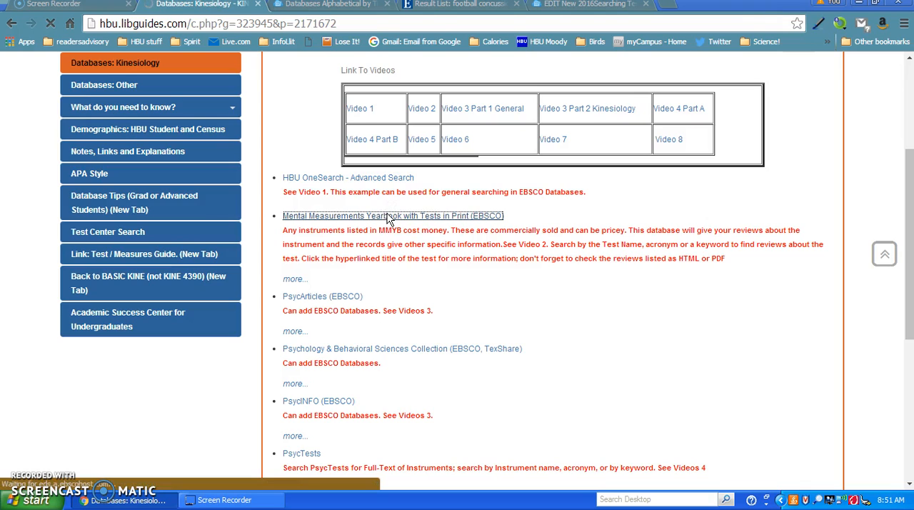
click(392, 214)
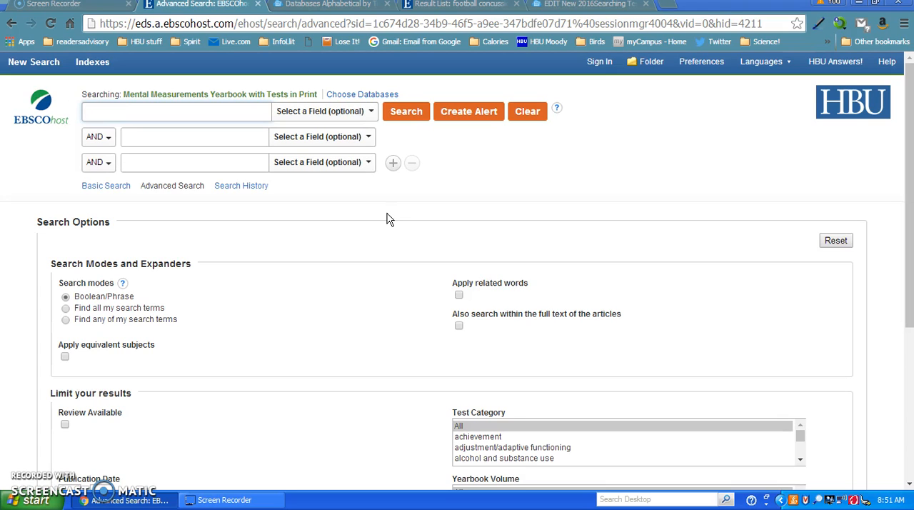
click(175, 111)
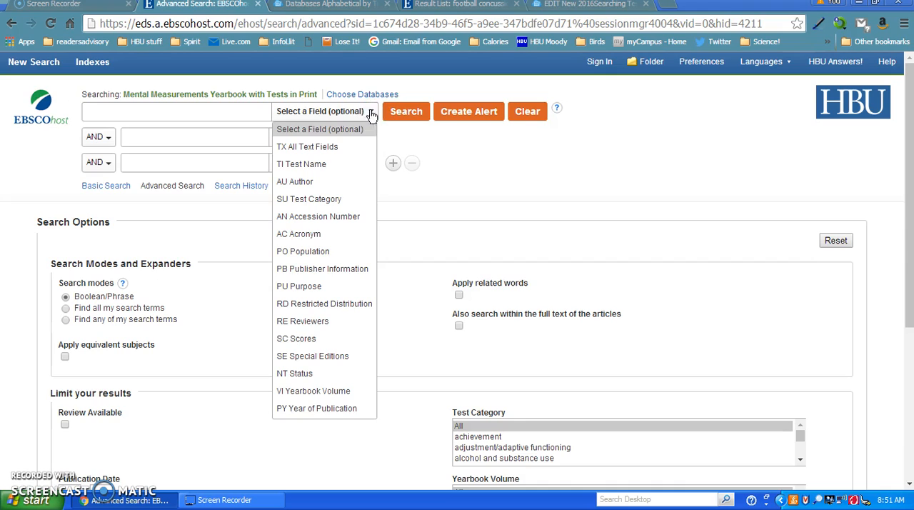
mouse_move(337, 150)
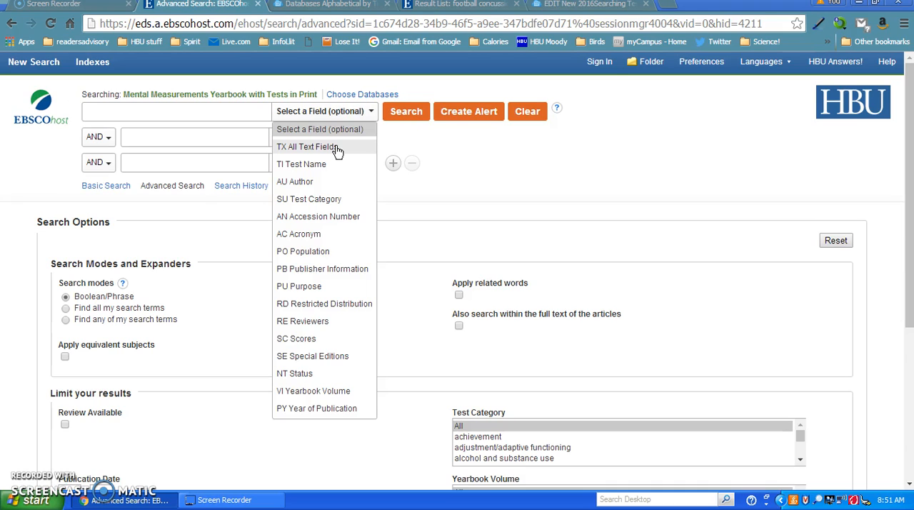
mouse_move(321, 164)
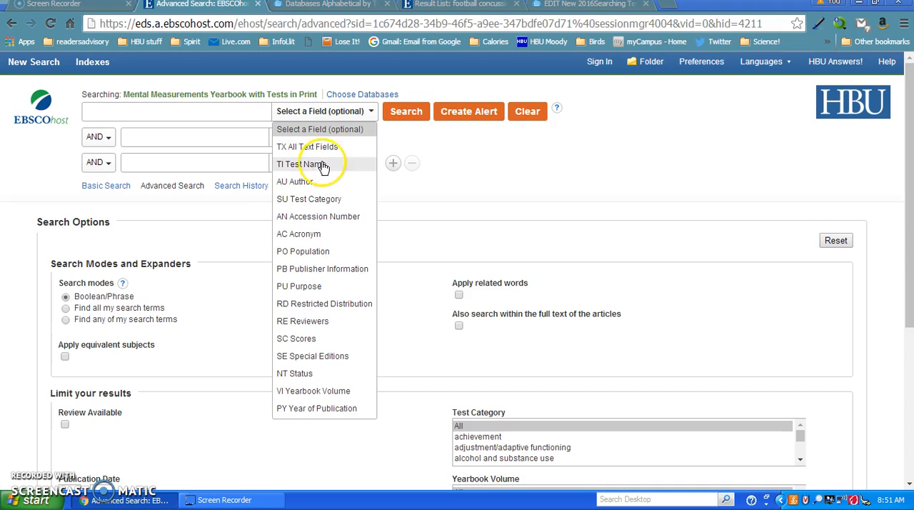
mouse_move(302, 202)
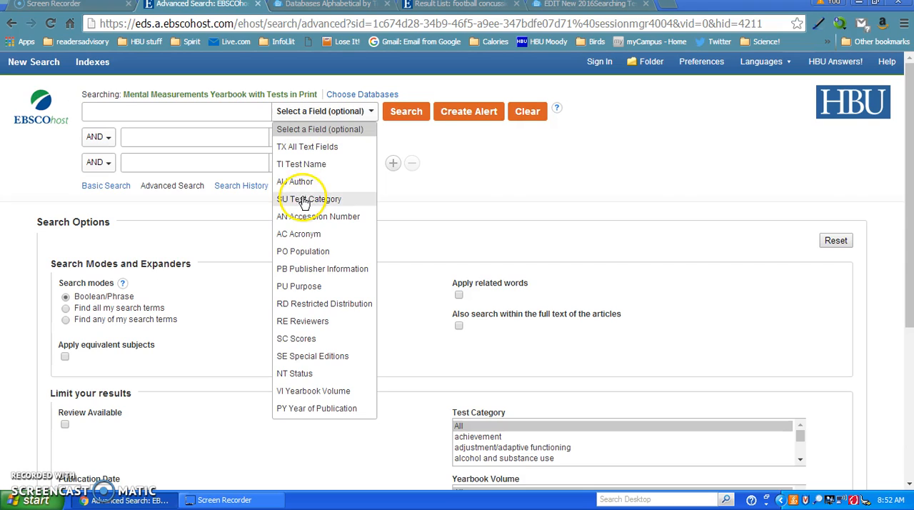
mouse_move(295, 217)
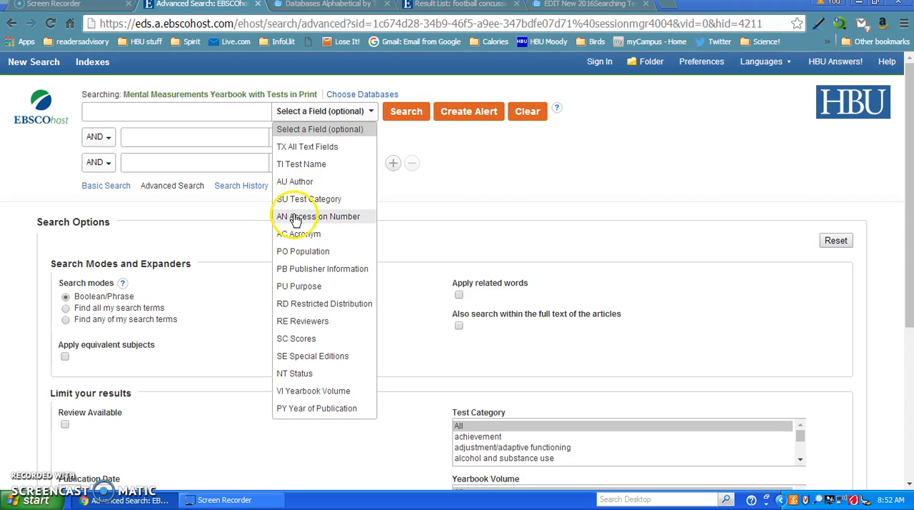
mouse_move(286, 237)
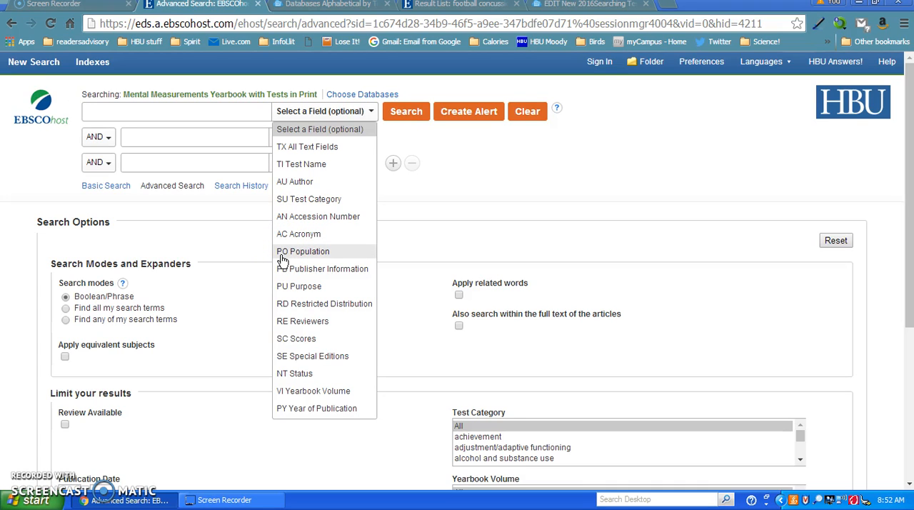
mouse_move(283, 268)
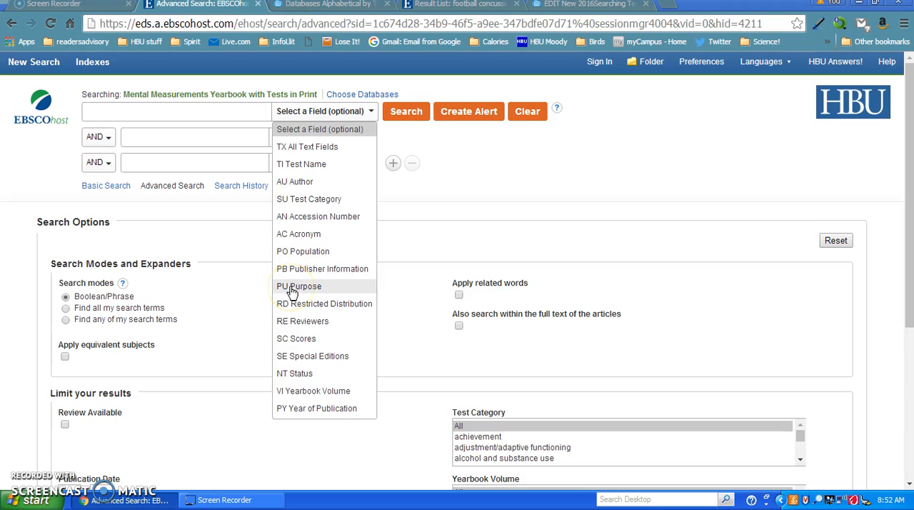
mouse_move(291, 303)
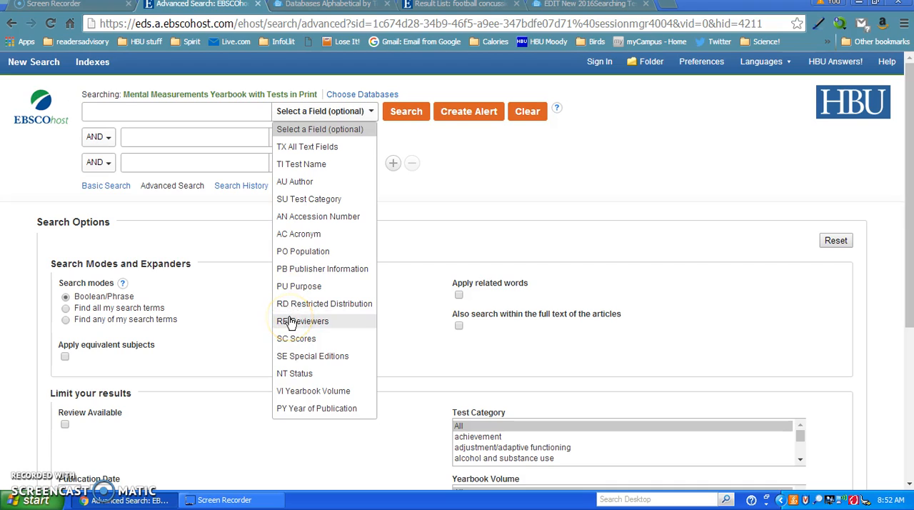
mouse_move(284, 341)
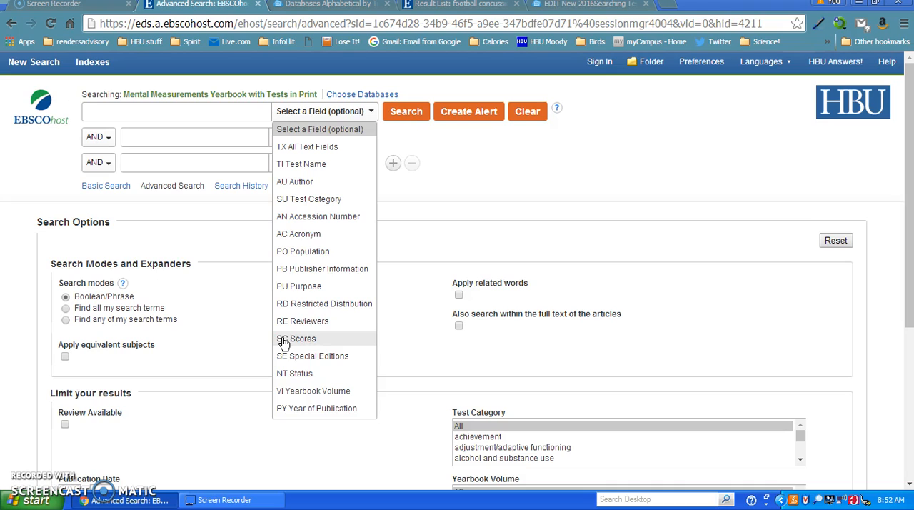
mouse_move(294, 357)
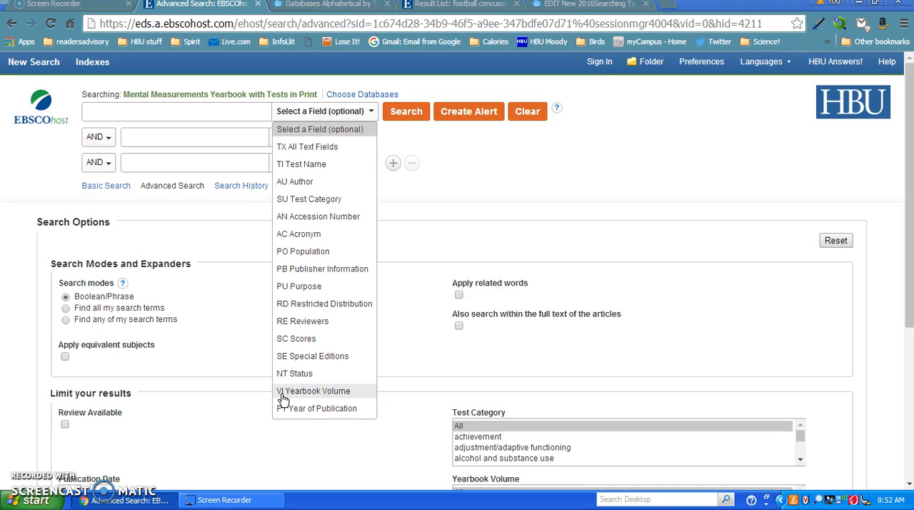
mouse_move(285, 409)
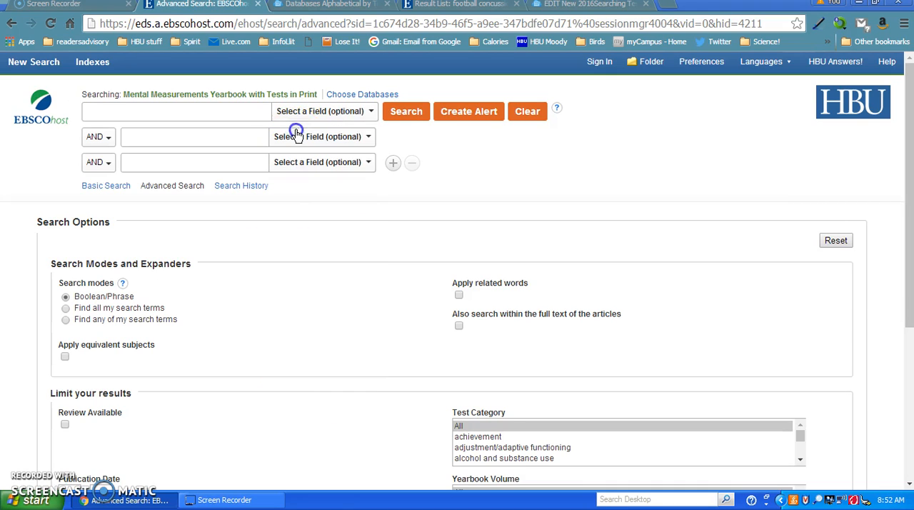
mouse_move(321, 137)
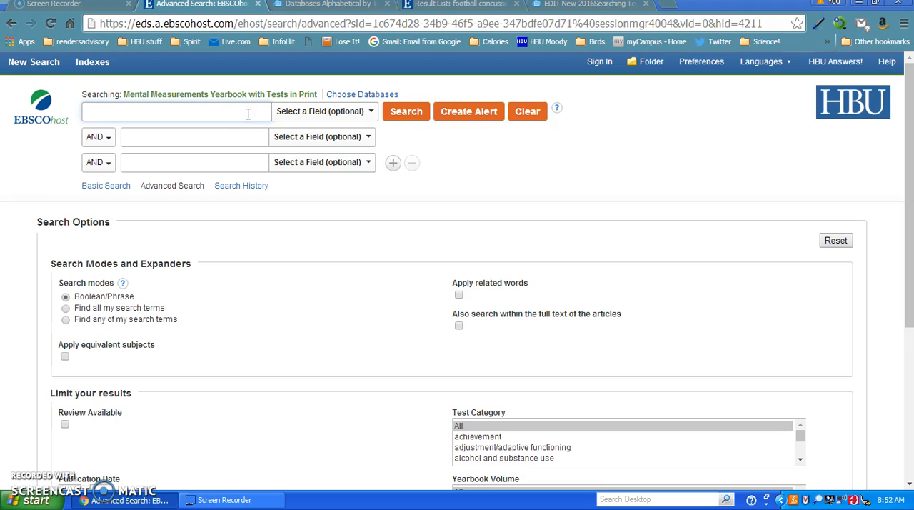
Step: Search the yearbook for 'sport personality questionnaire' and get its single result
click(174, 112)
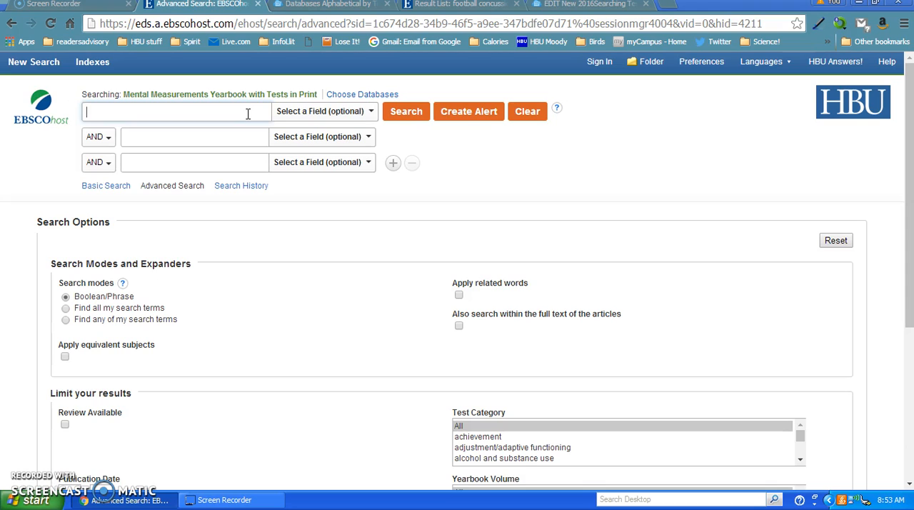
text(sport personali)
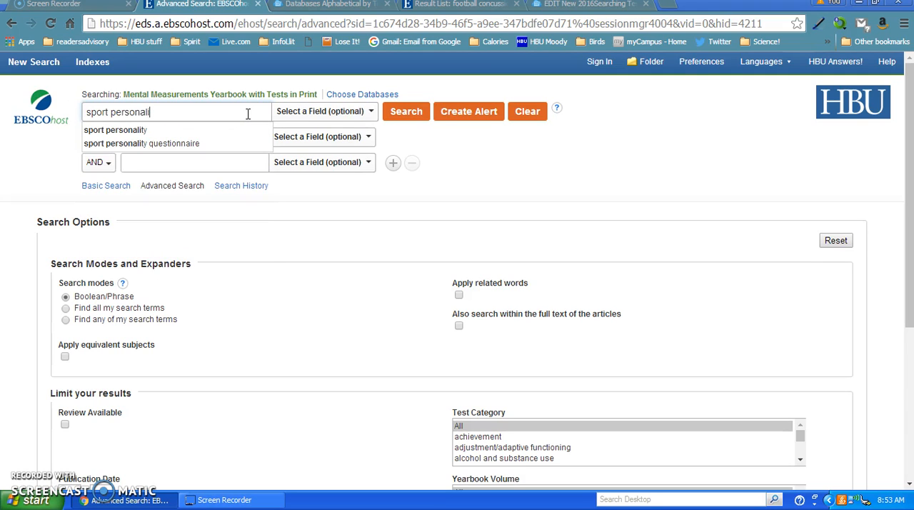
mouse_move(203, 142)
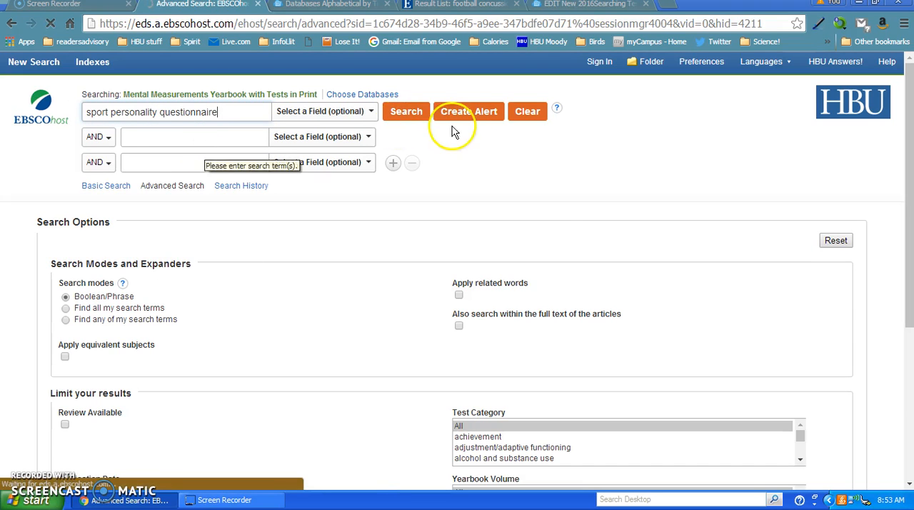
click(405, 111)
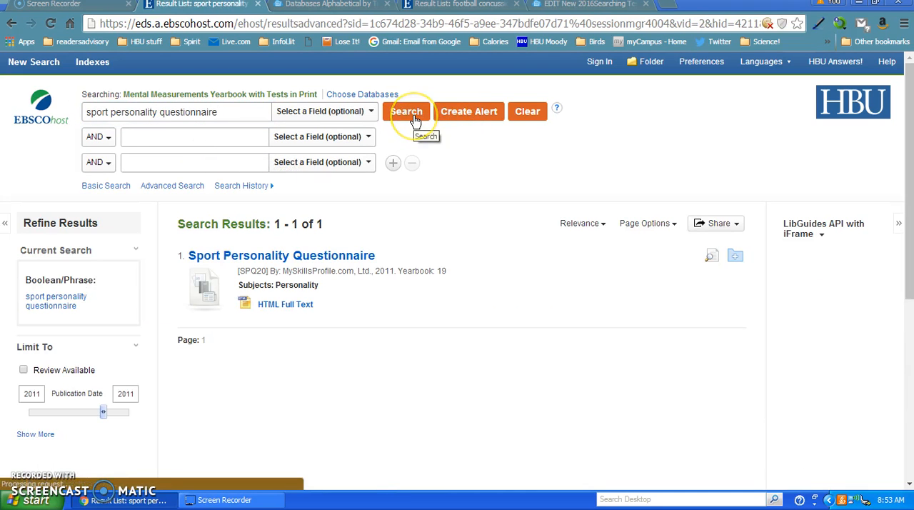
mouse_move(400, 137)
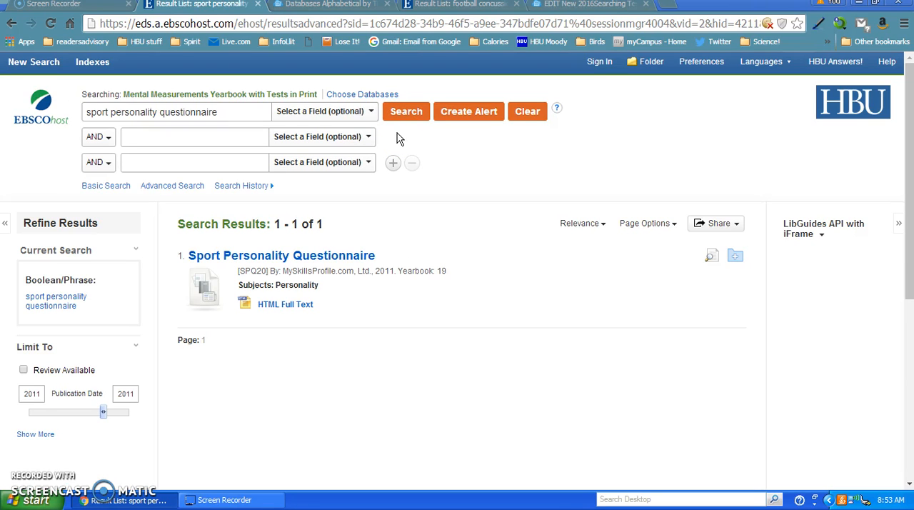
mouse_move(321, 320)
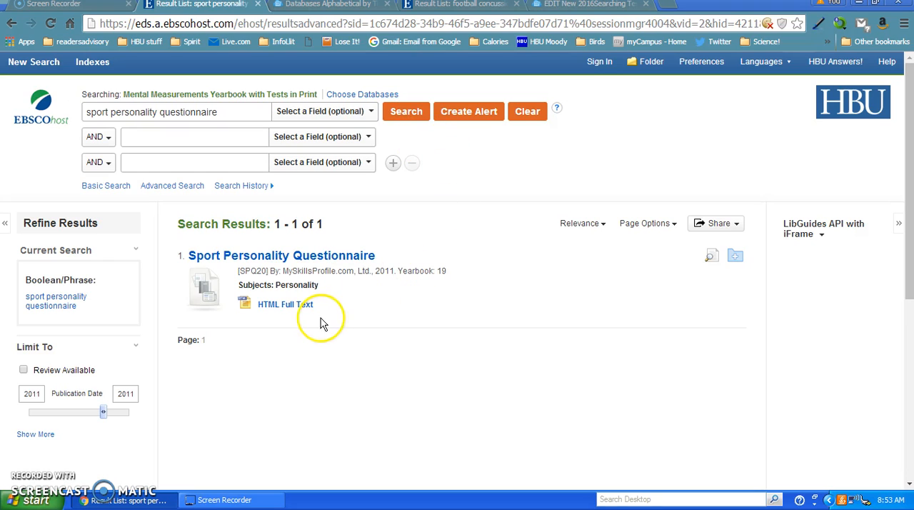
mouse_move(311, 319)
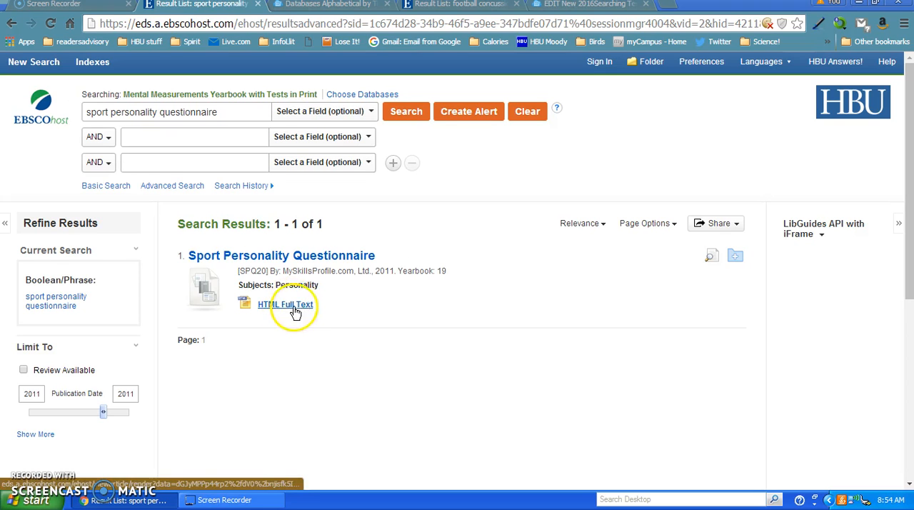
mouse_move(370, 309)
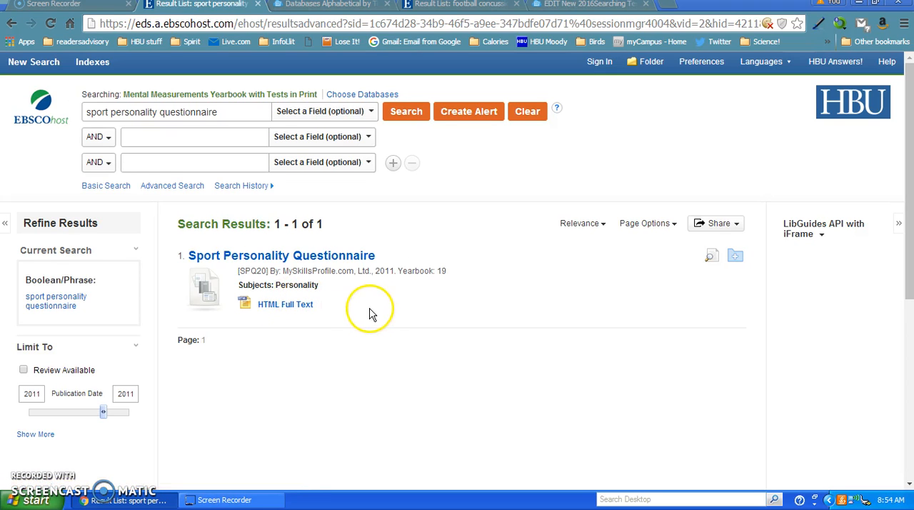
Step: Select the Sport Personality Questionnaire title in the result list
click(281, 254)
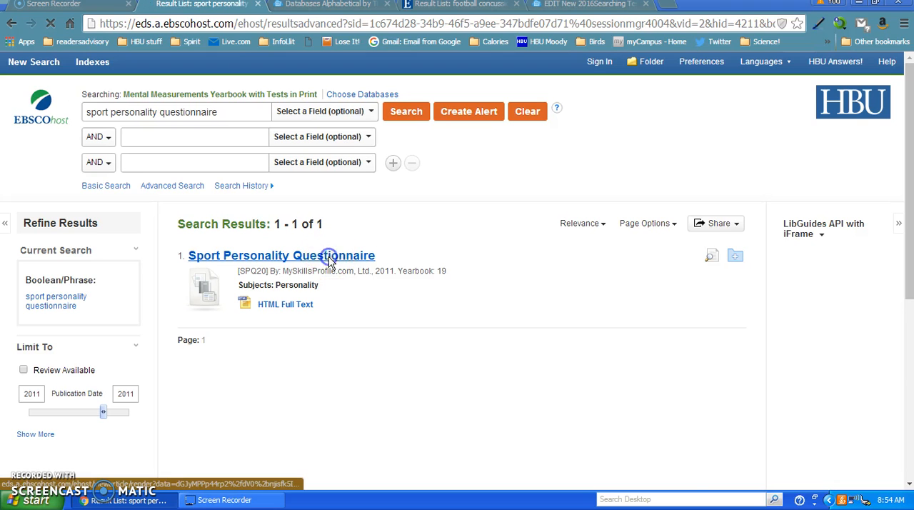
click(281, 254)
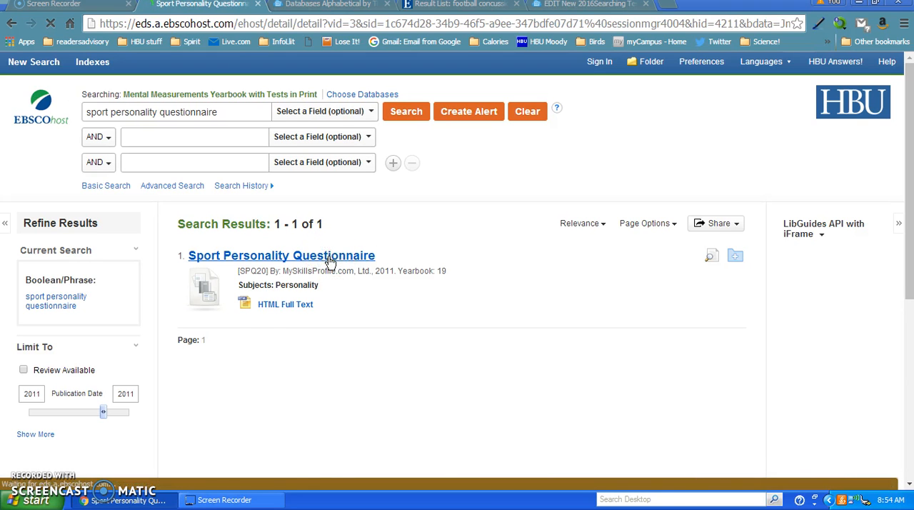
Step: Load the Sport Personality Questionnaire record and read its Purpose, Scores and Reviewers
click(282, 254)
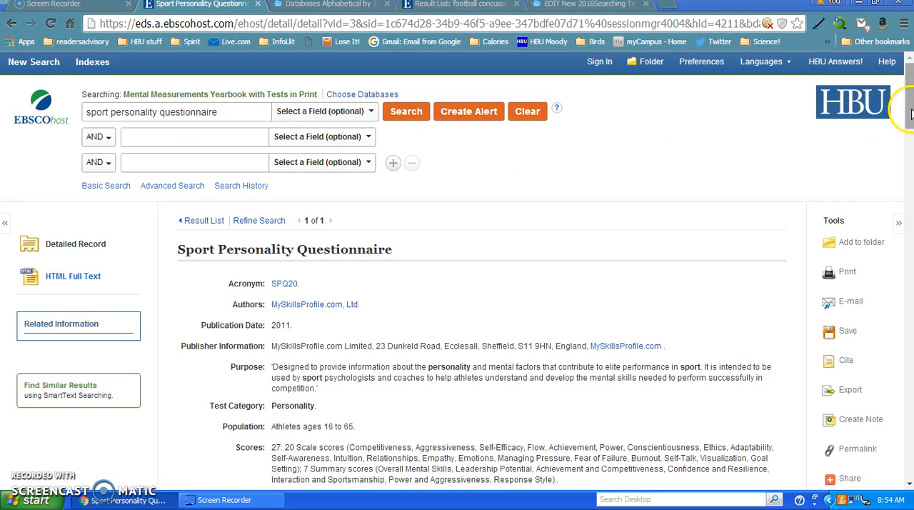
scroll(down, 3)
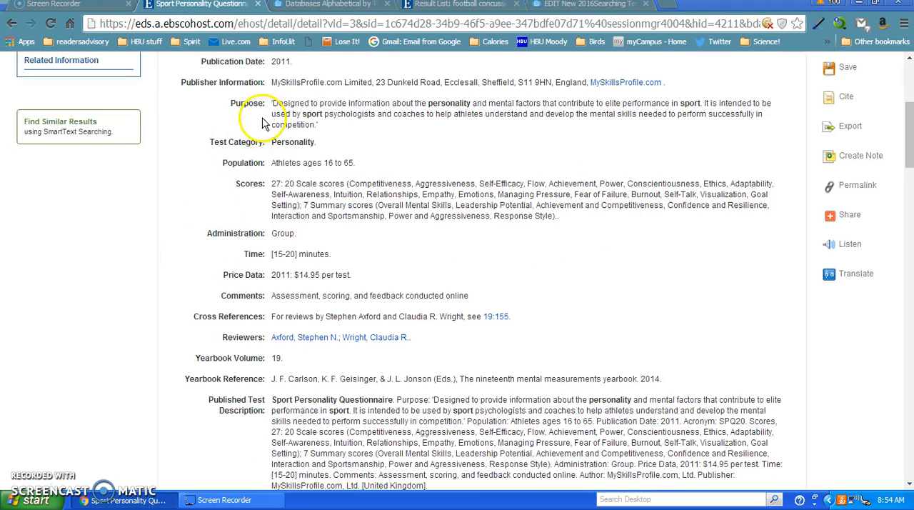
mouse_move(248, 137)
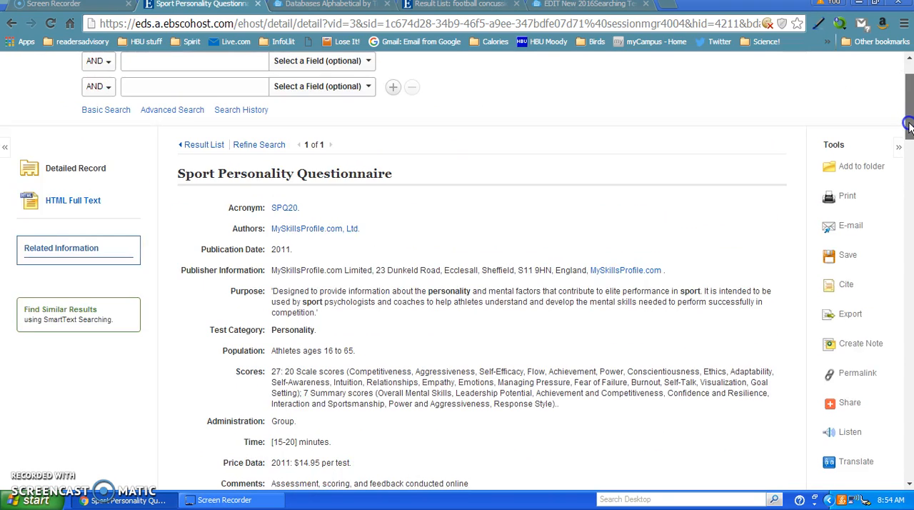
scroll(down, 3)
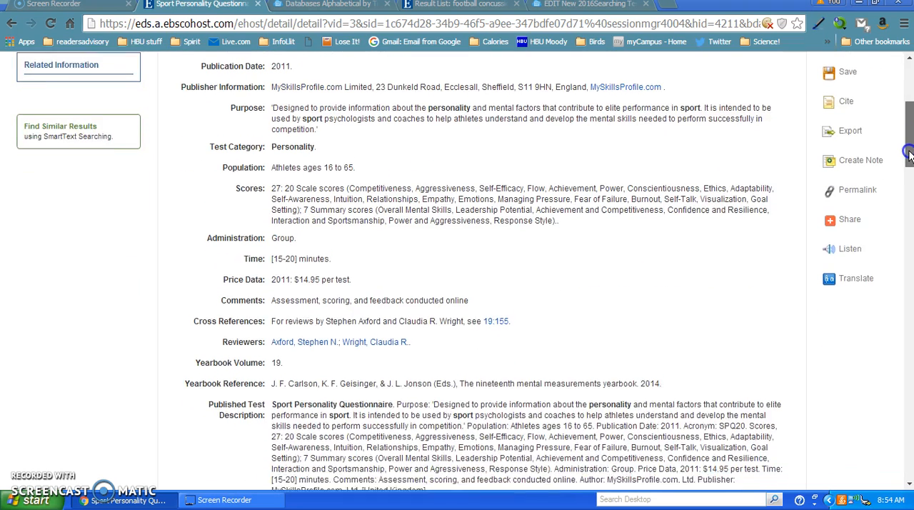
scroll(down, 3)
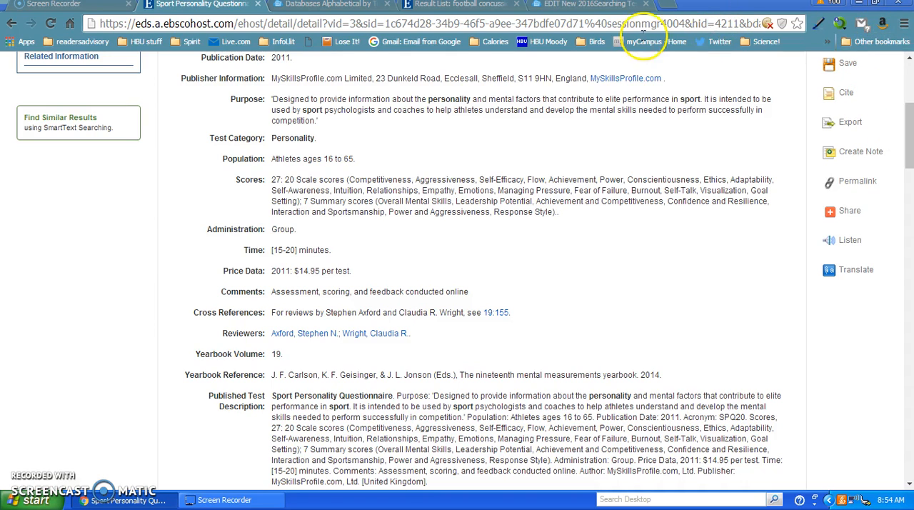
mouse_move(534, 254)
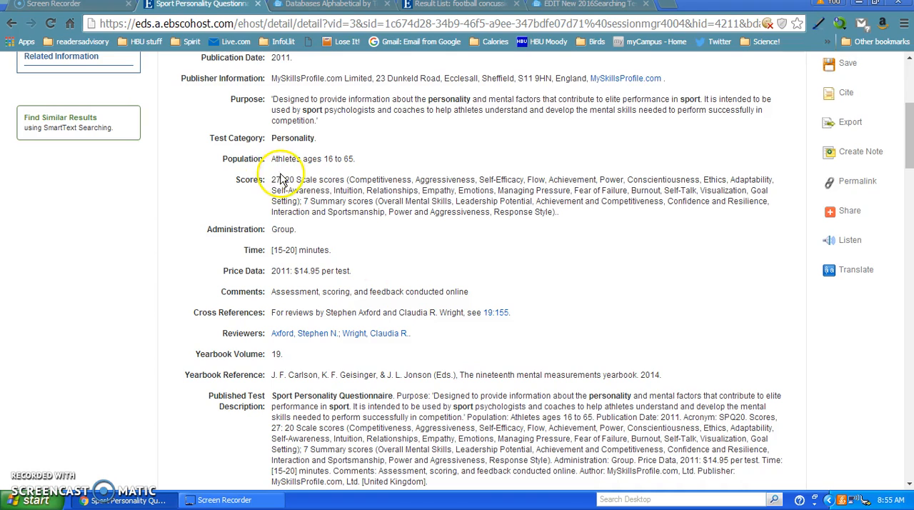
mouse_move(265, 200)
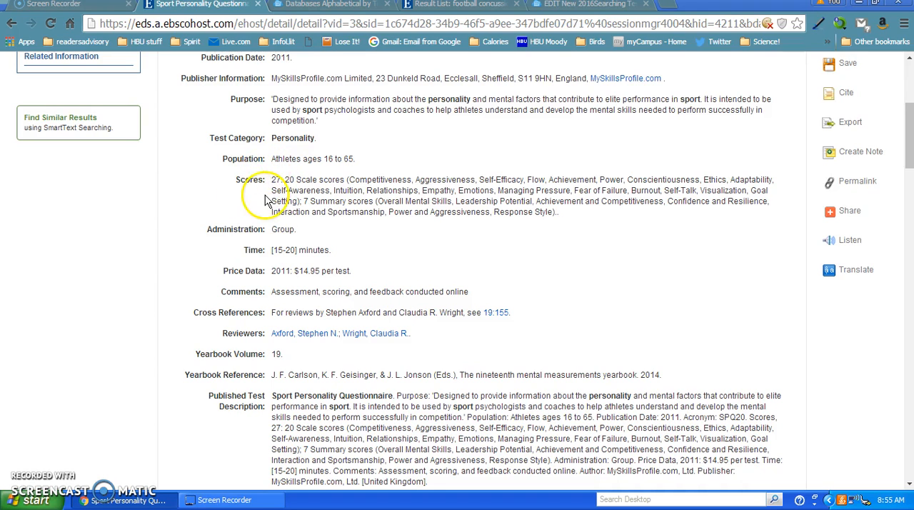
mouse_move(303, 174)
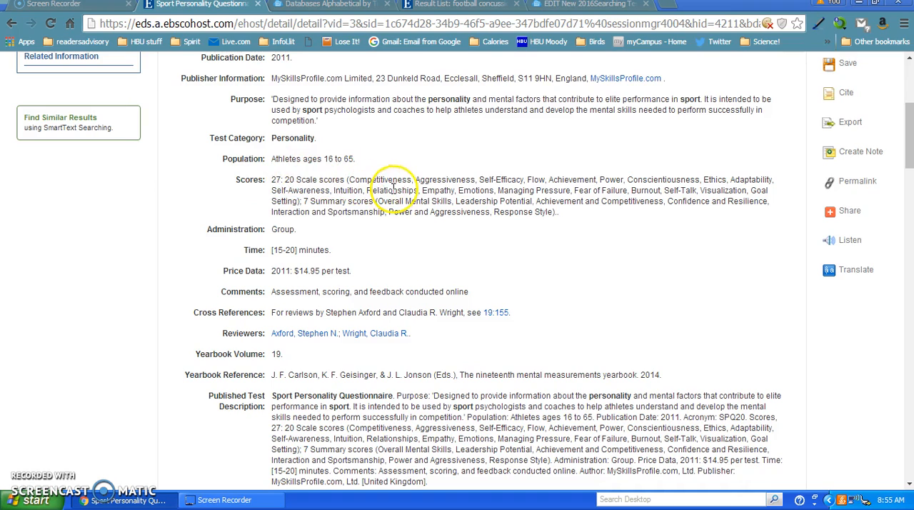
double_click(397, 200)
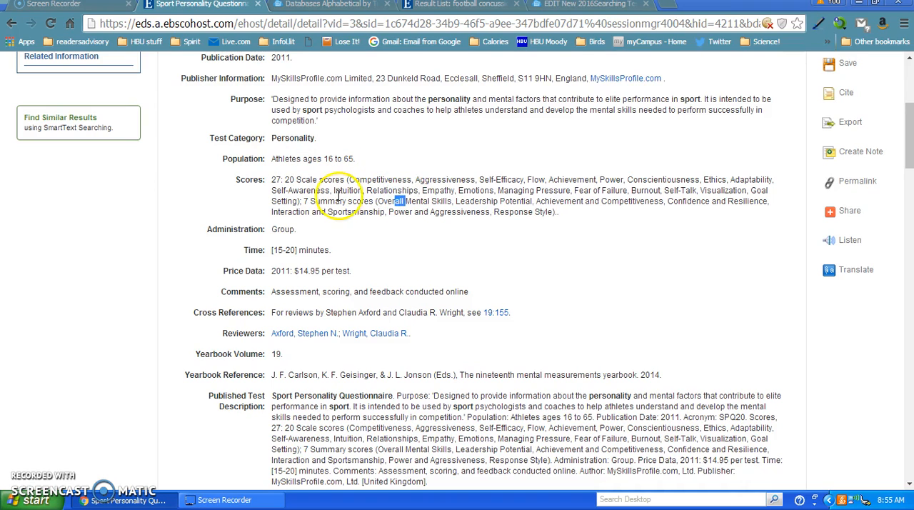
mouse_move(471, 214)
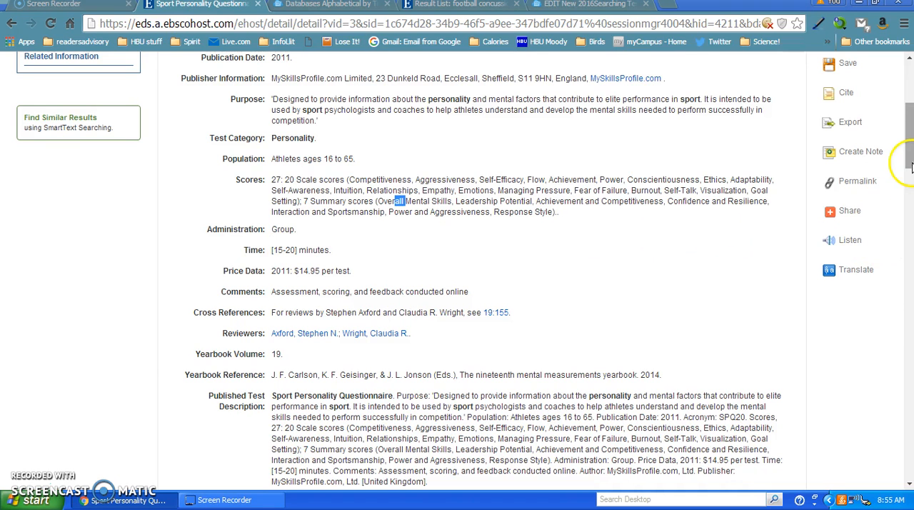
scroll(down, 3)
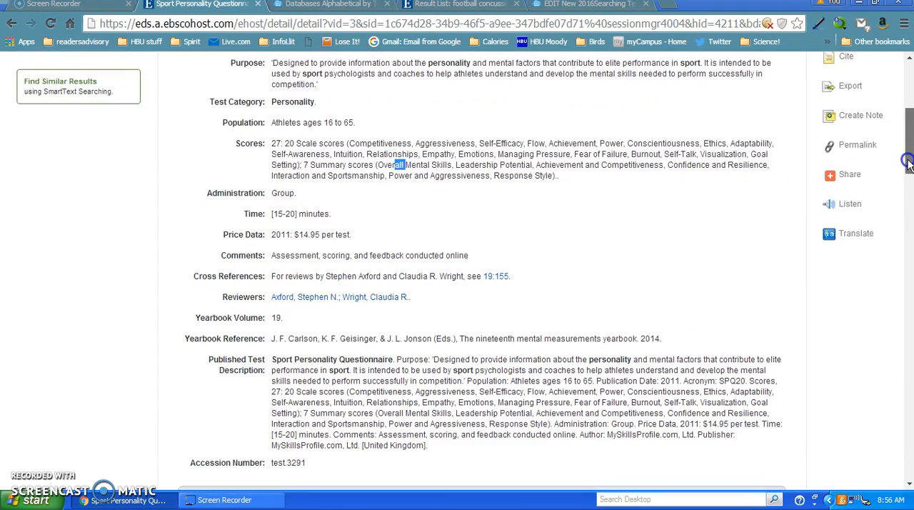
scroll(down, 3)
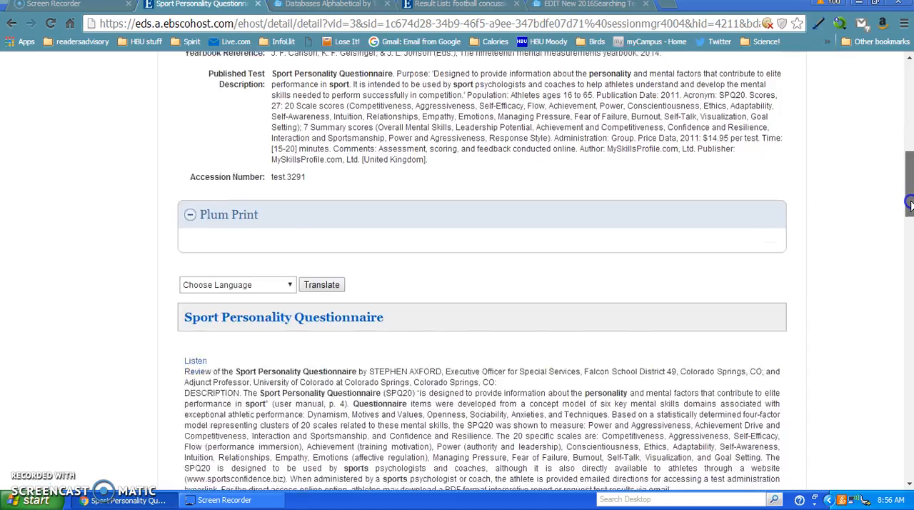
Step: View the HTML Full Text of Stephen Axford's Sport Personality Questionnaire review
scroll(down, 3)
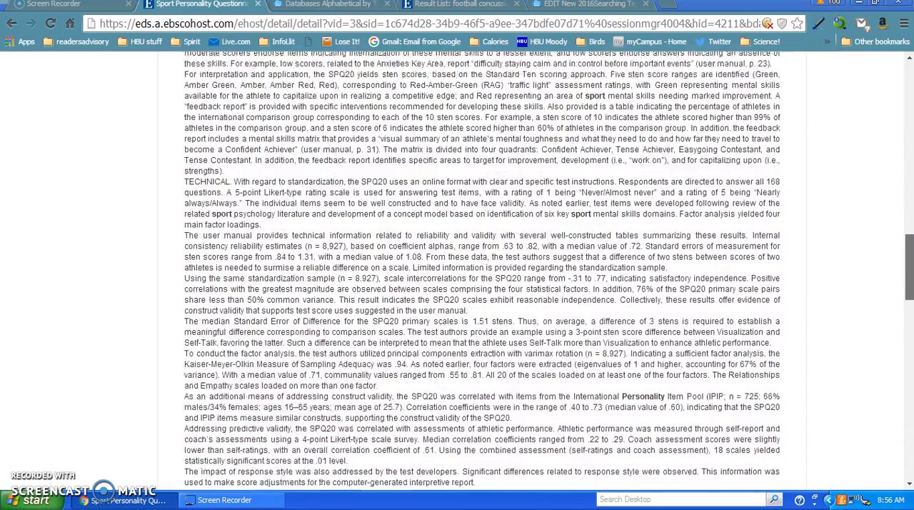
scroll(down, 3)
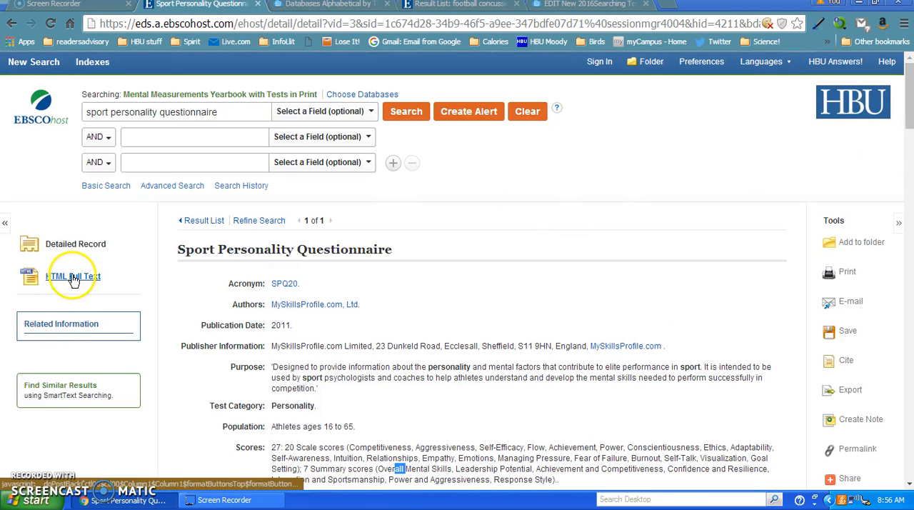
click(71, 278)
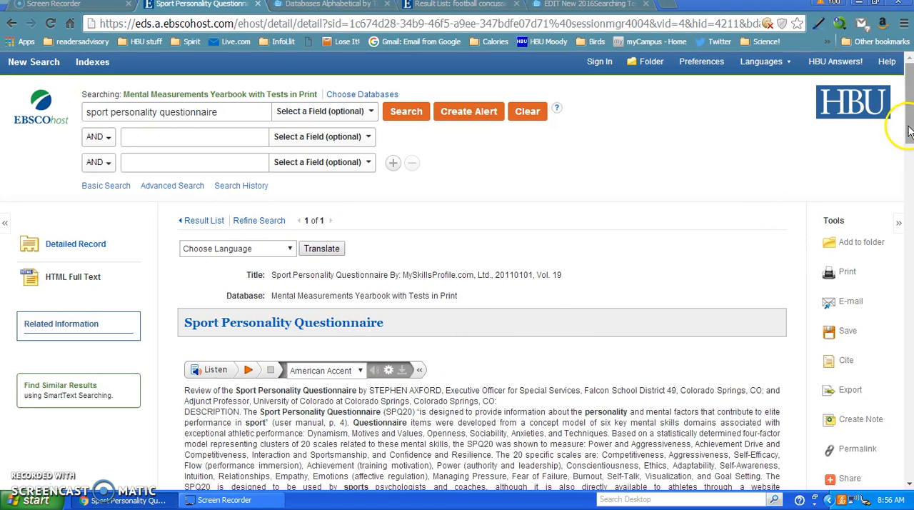
scroll(down, 3)
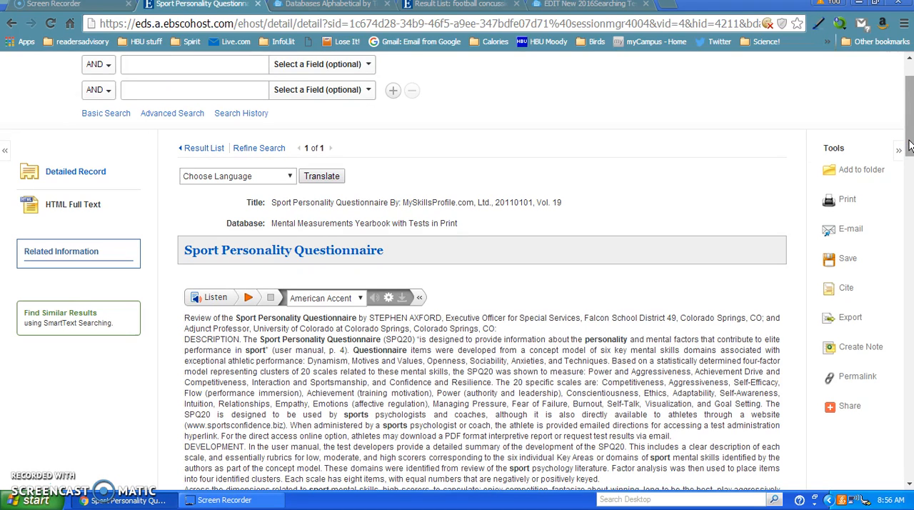
mouse_move(746, 214)
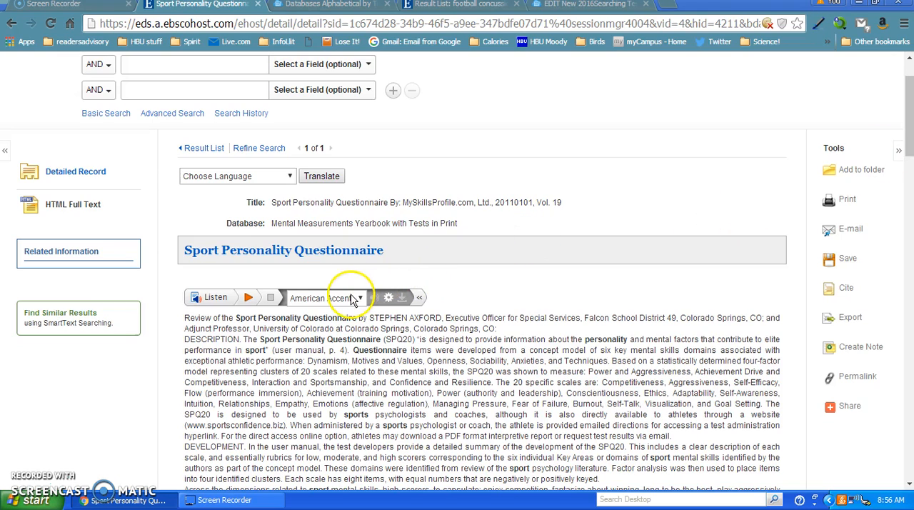
click(210, 297)
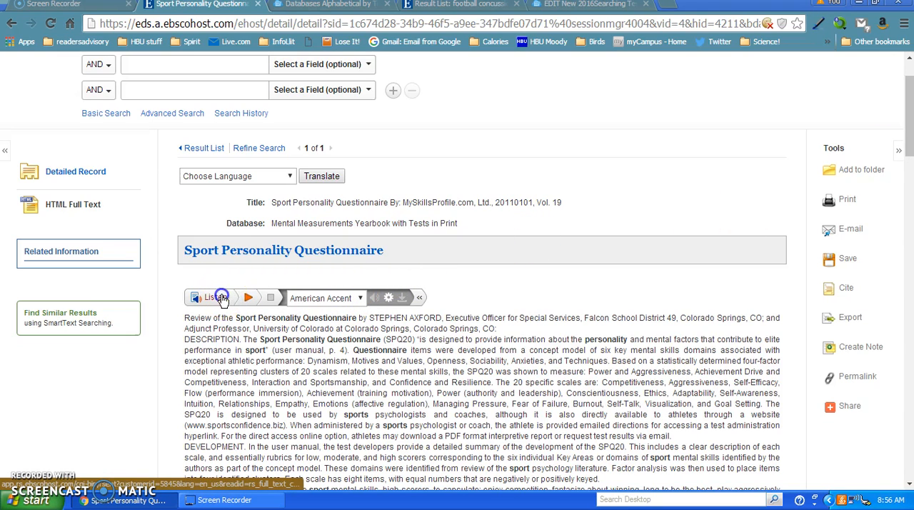
click(248, 297)
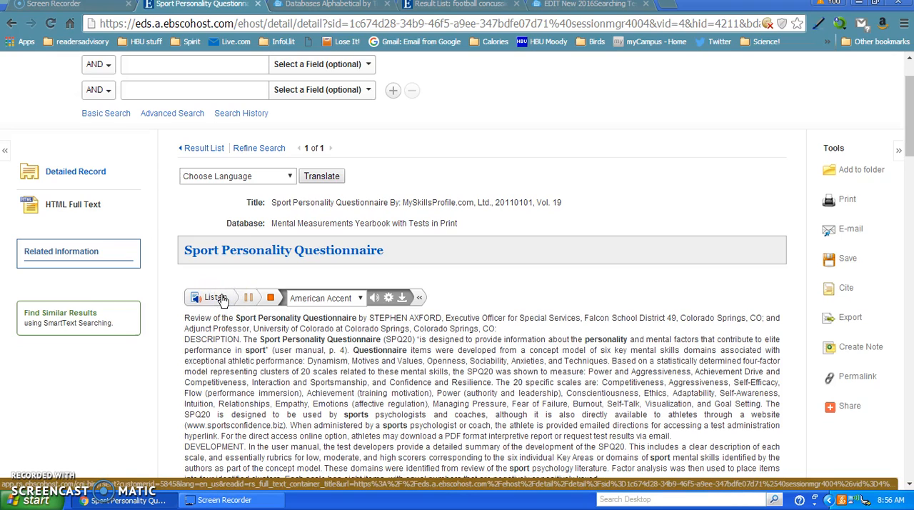
click(213, 297)
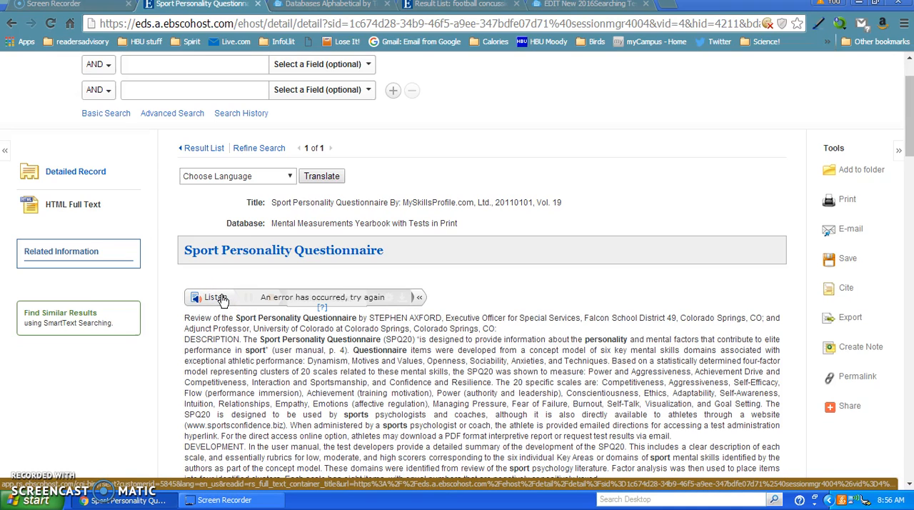
click(214, 297)
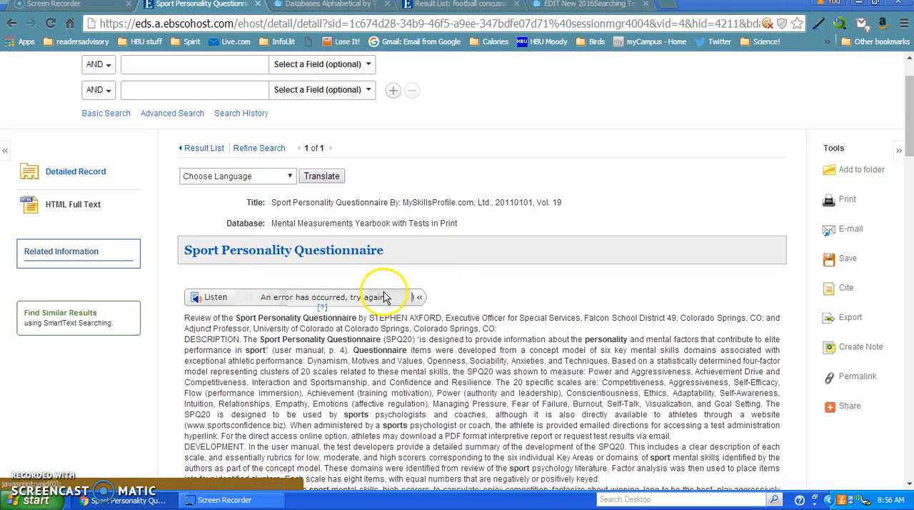
click(372, 297)
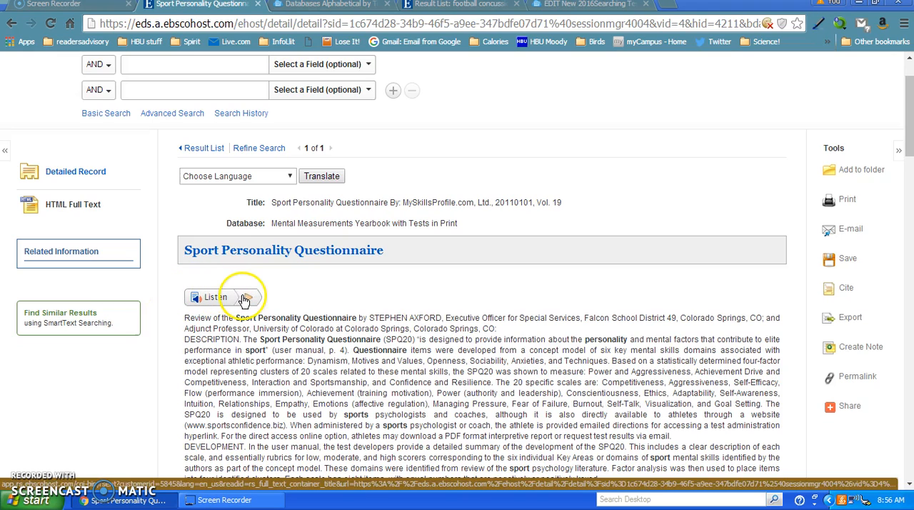
click(214, 297)
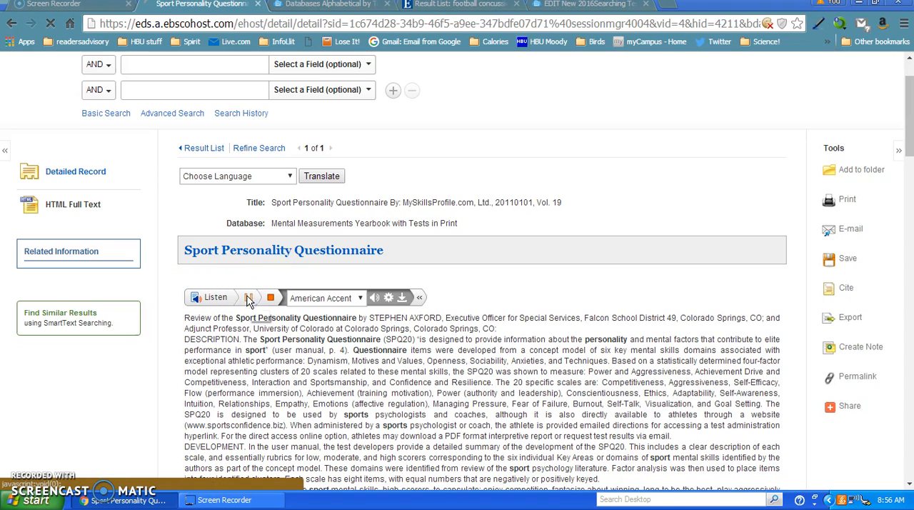
mouse_move(248, 297)
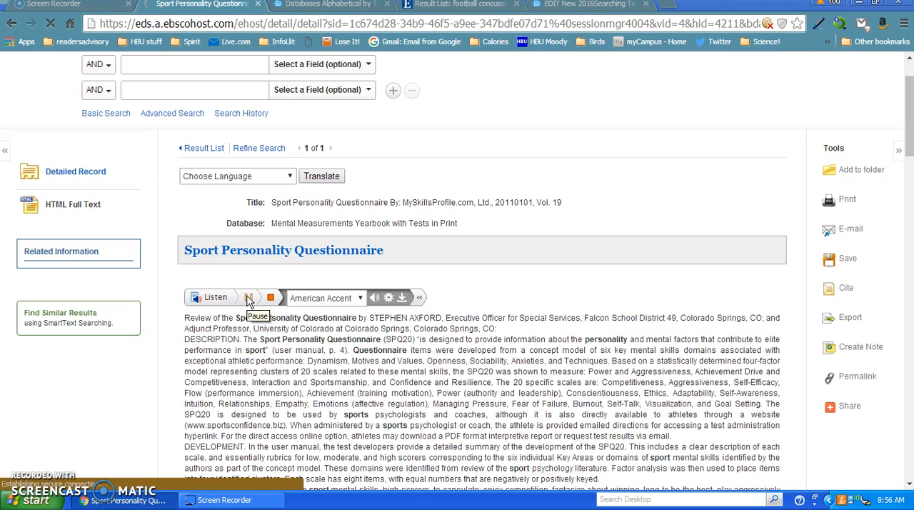
click(248, 297)
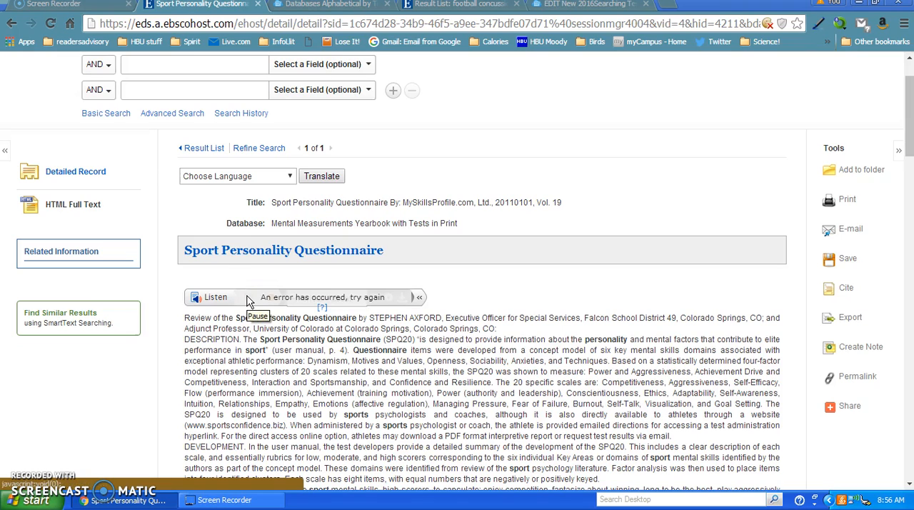
click(215, 297)
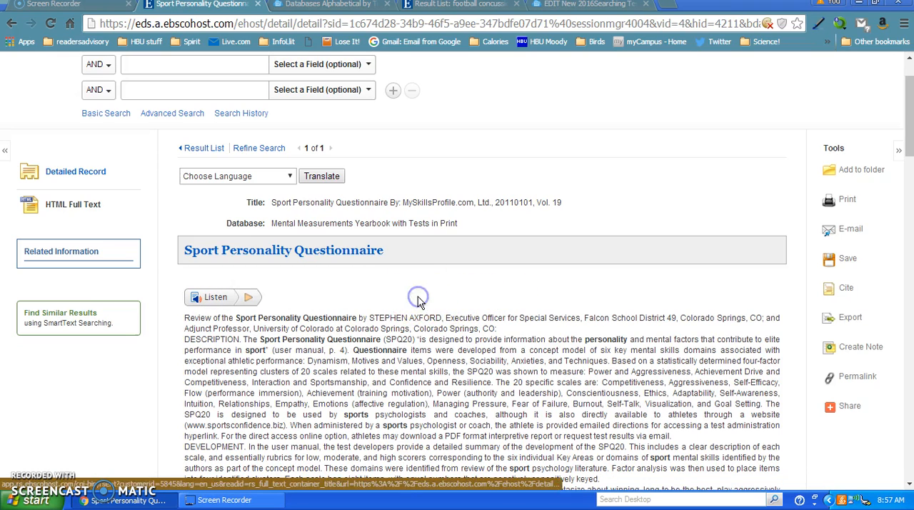
mouse_move(679, 249)
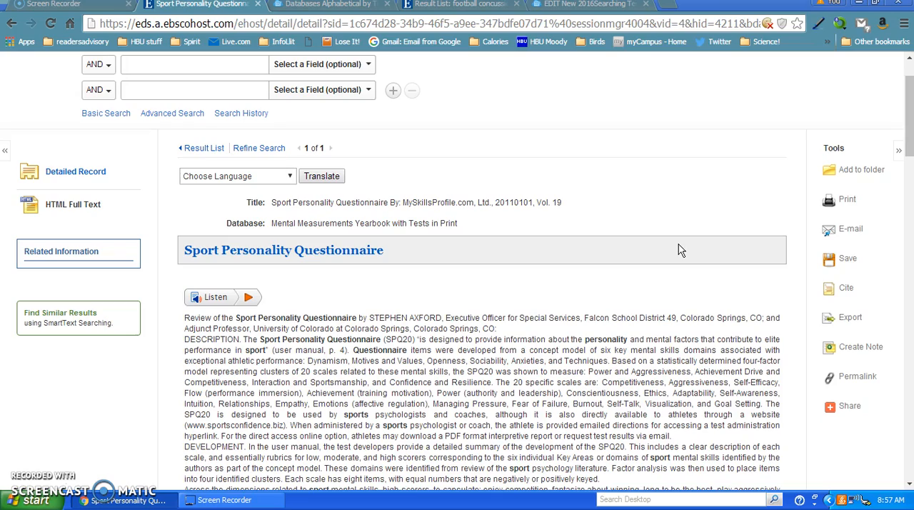
scroll(down, 3)
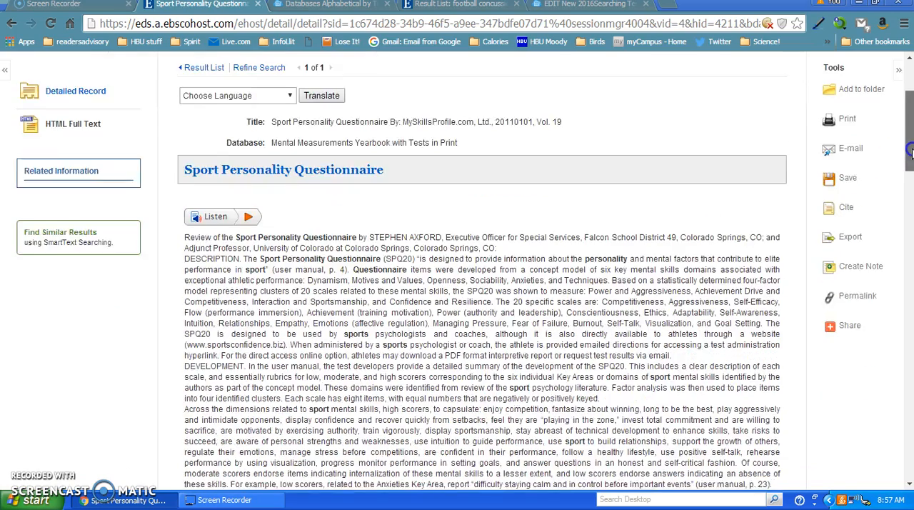
scroll(down, 3)
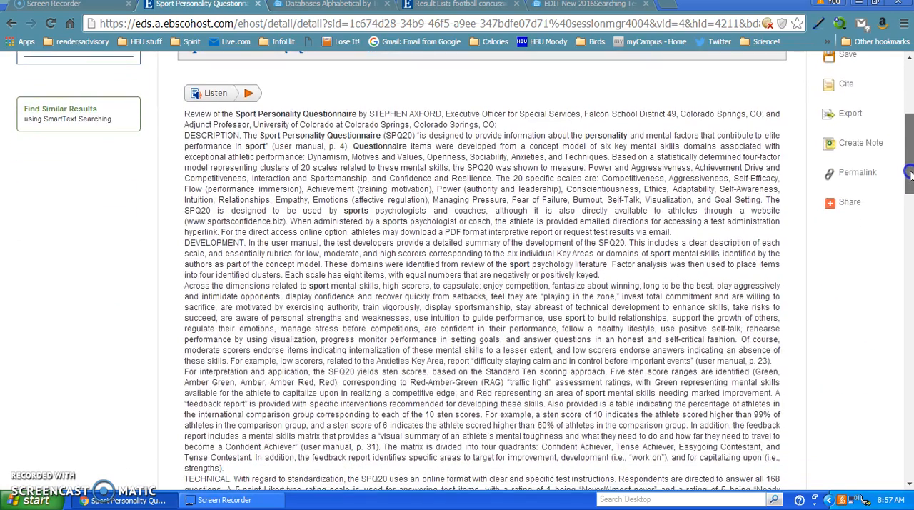
scroll(down, 3)
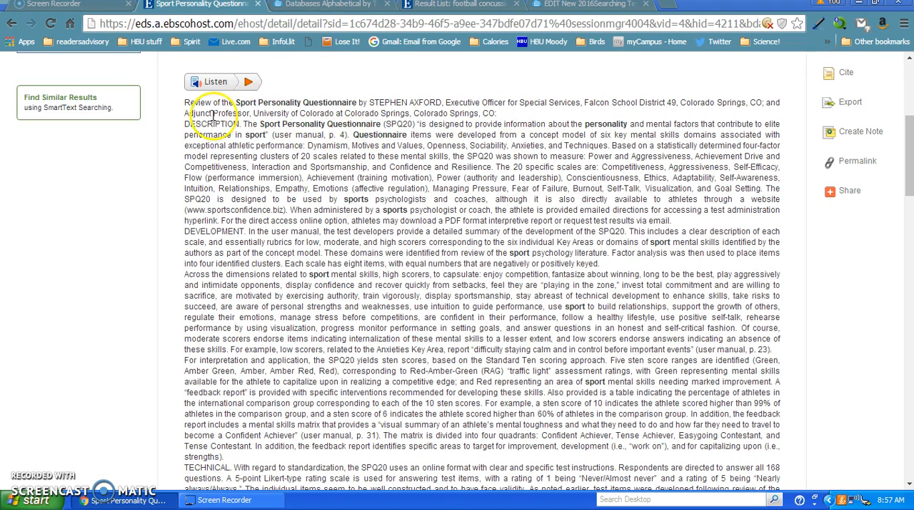
double_click(205, 123)
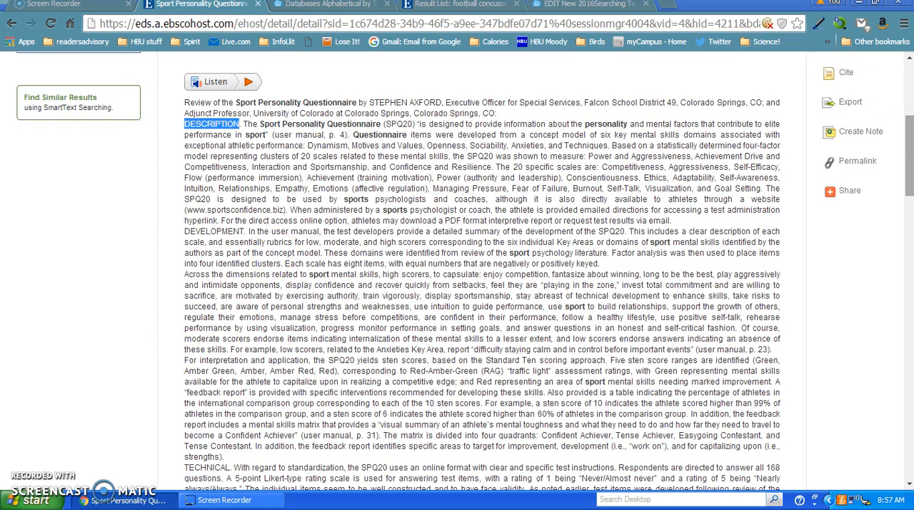
scroll(down, 3)
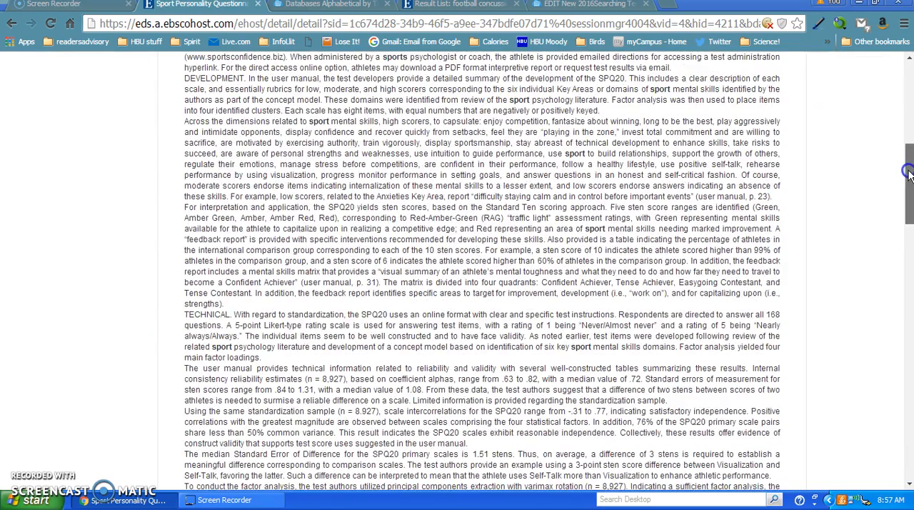
scroll(down, 3)
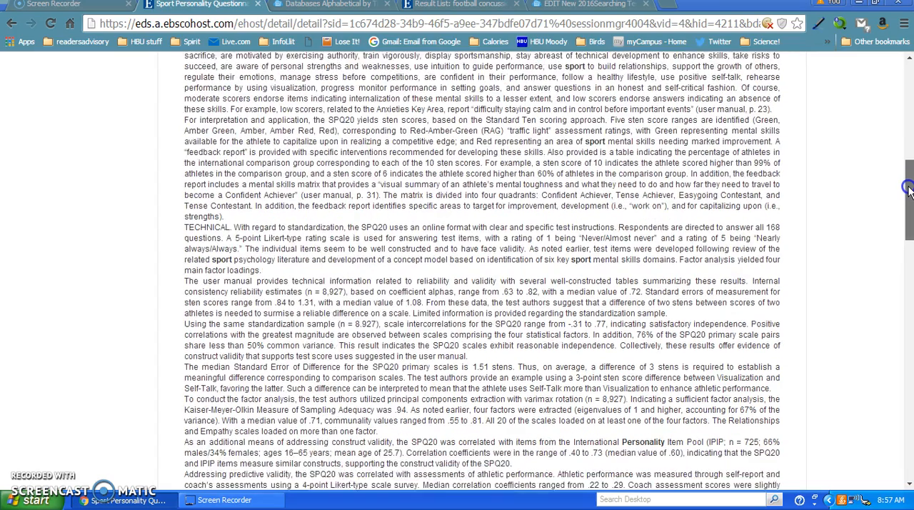
scroll(down, 3)
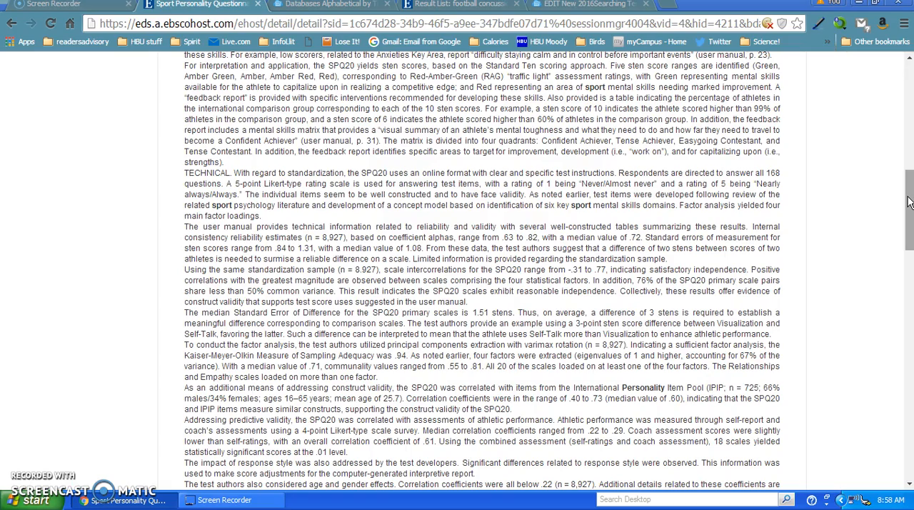
scroll(down, 3)
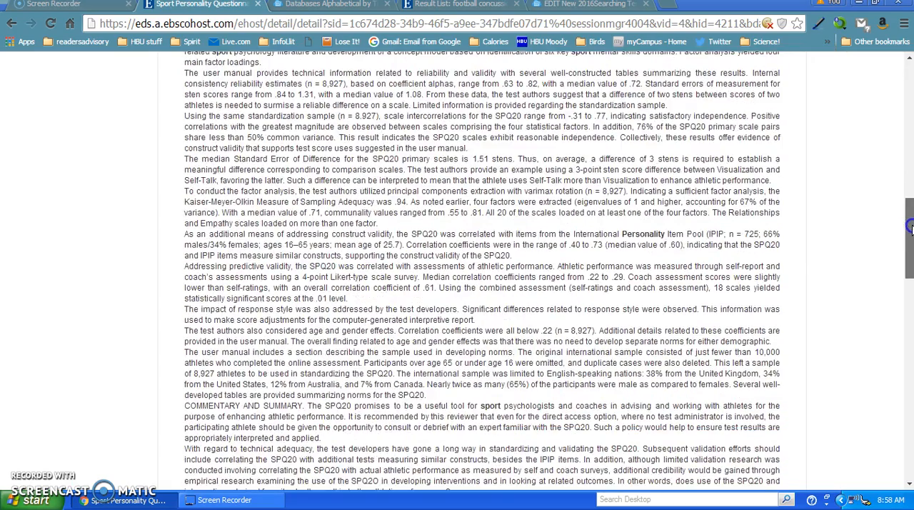
scroll(down, 3)
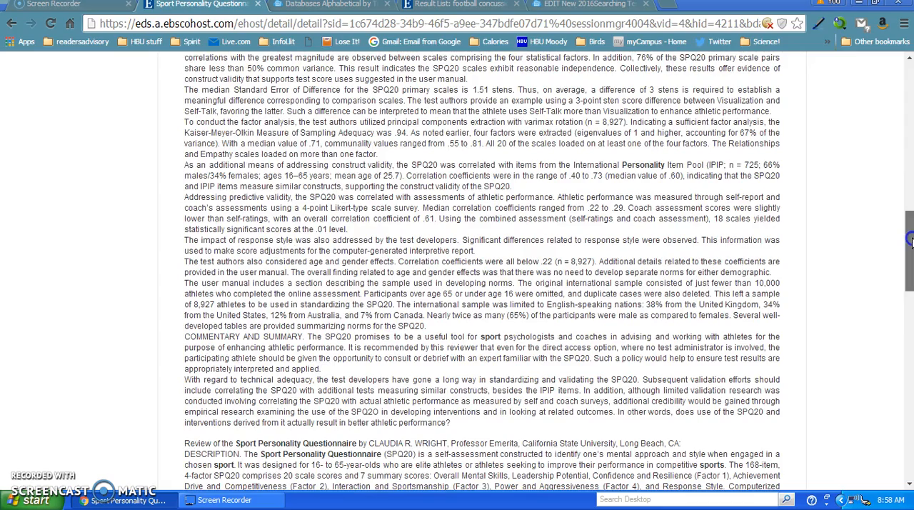
scroll(down, 3)
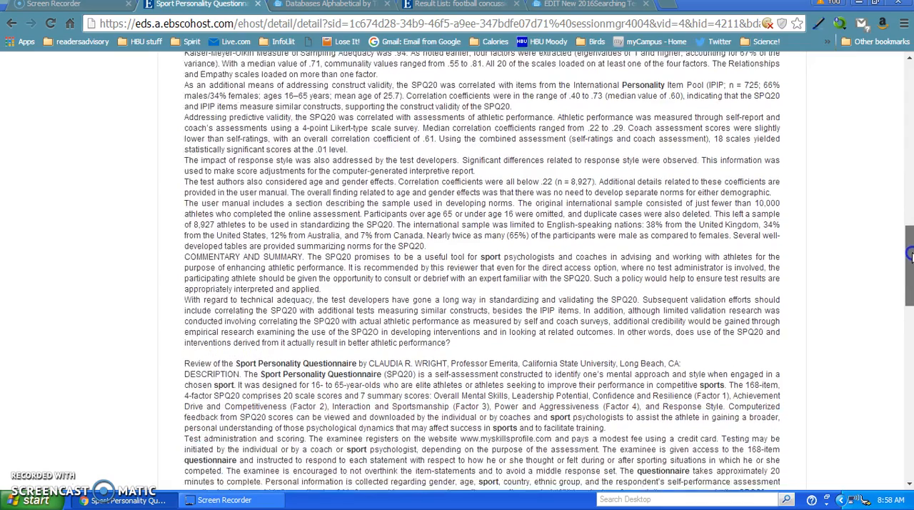
scroll(down, 3)
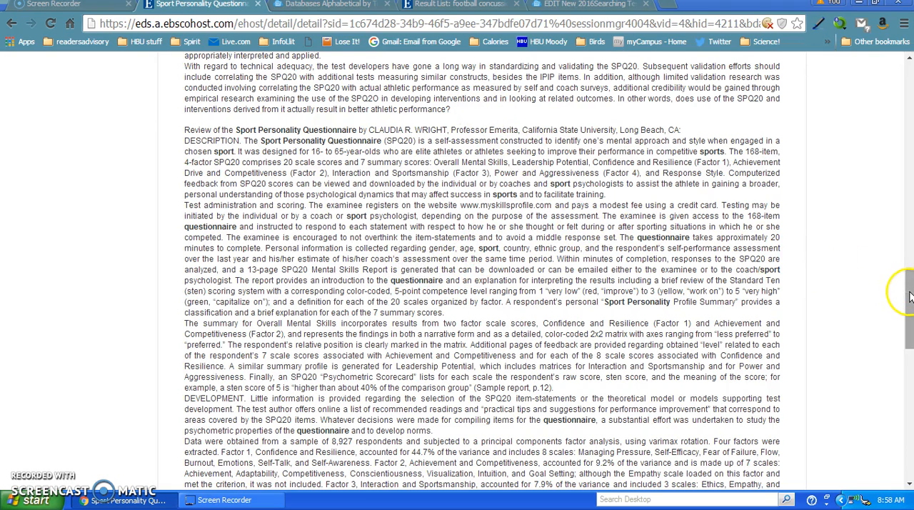
scroll(down, 3)
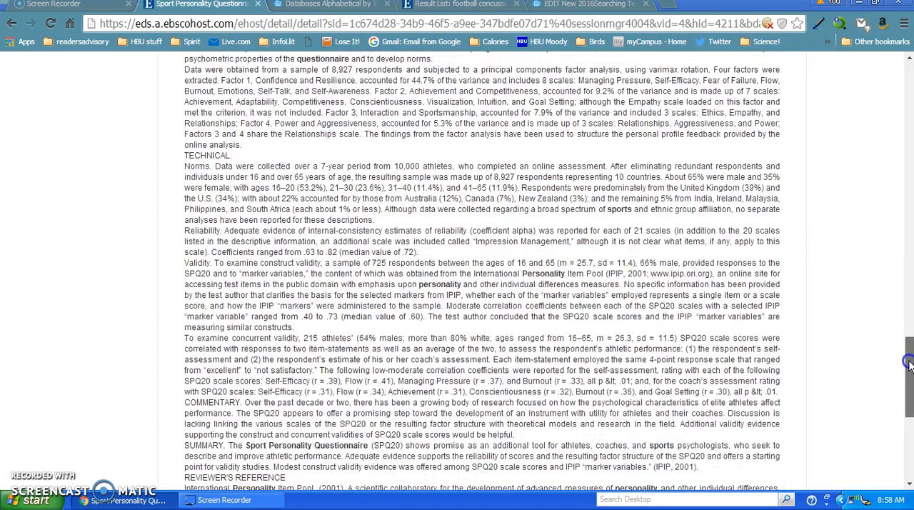
scroll(down, 3)
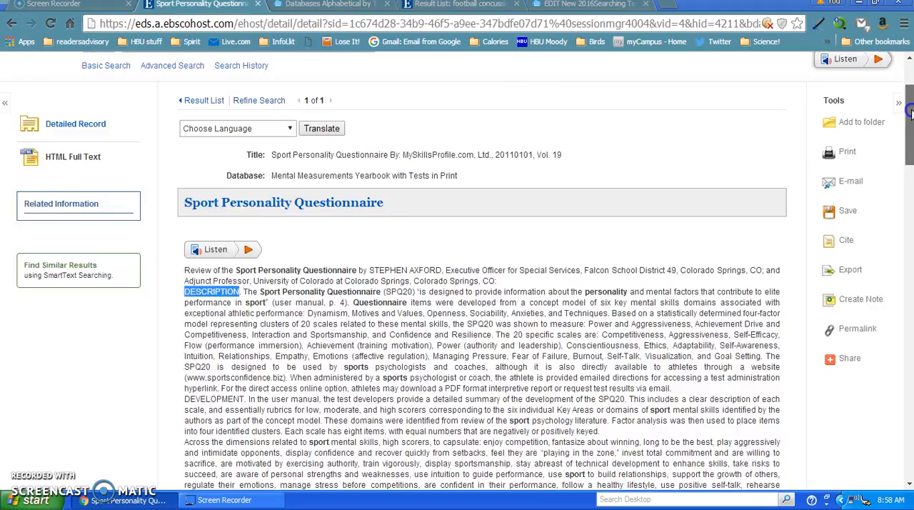
scroll(down, 3)
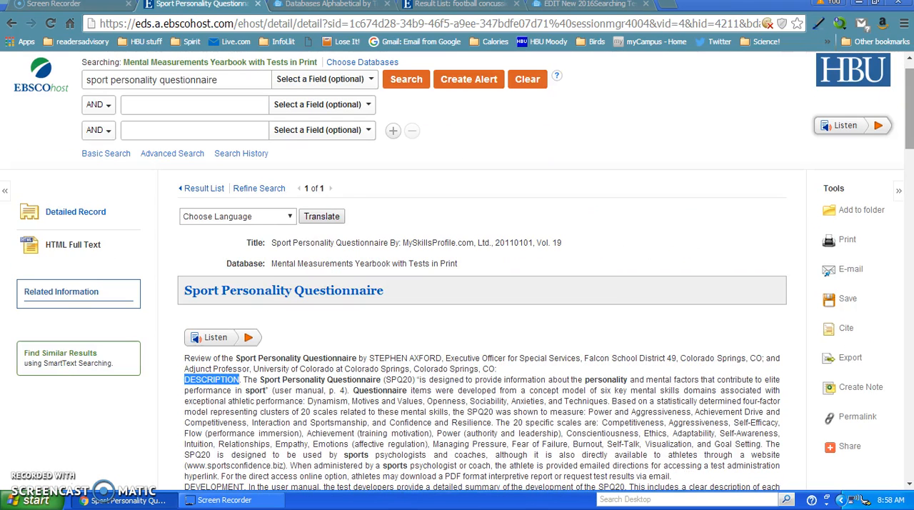
scroll(down, 3)
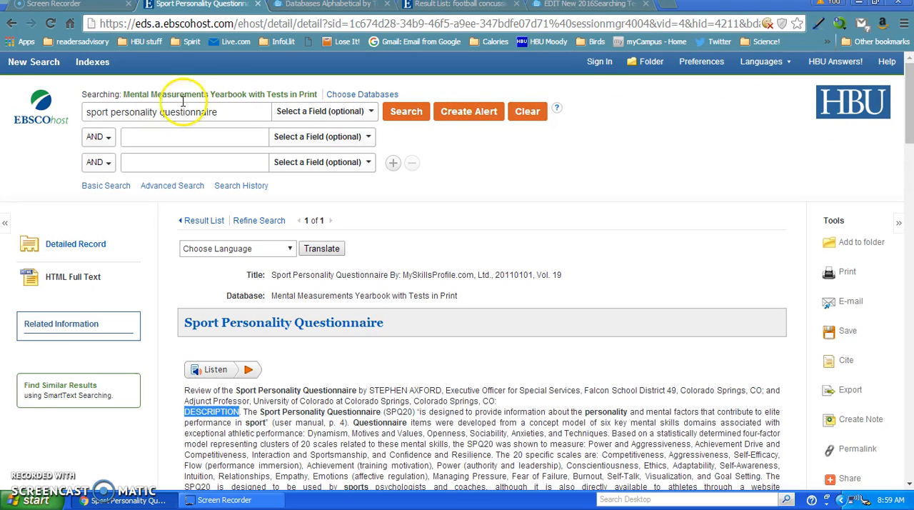
mouse_move(217, 202)
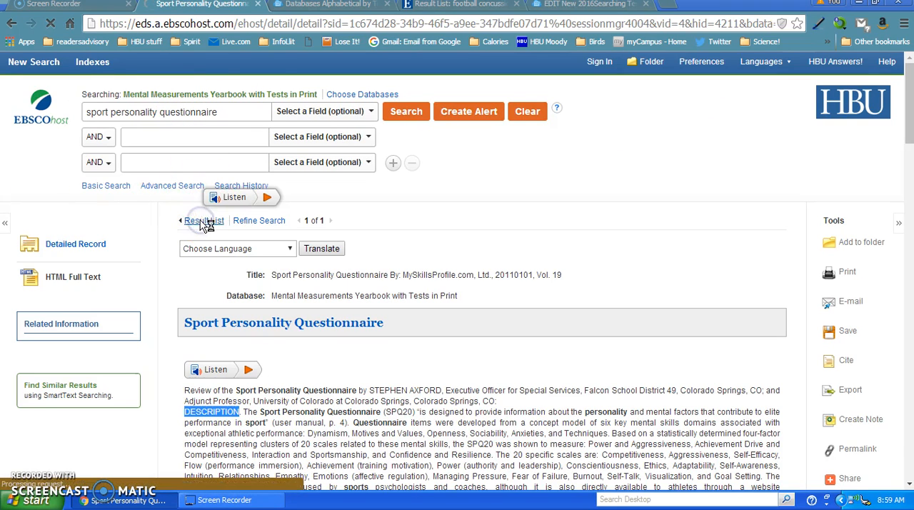
Step: Go back to the one-item result list for 'sport personality questionnaire'
click(204, 220)
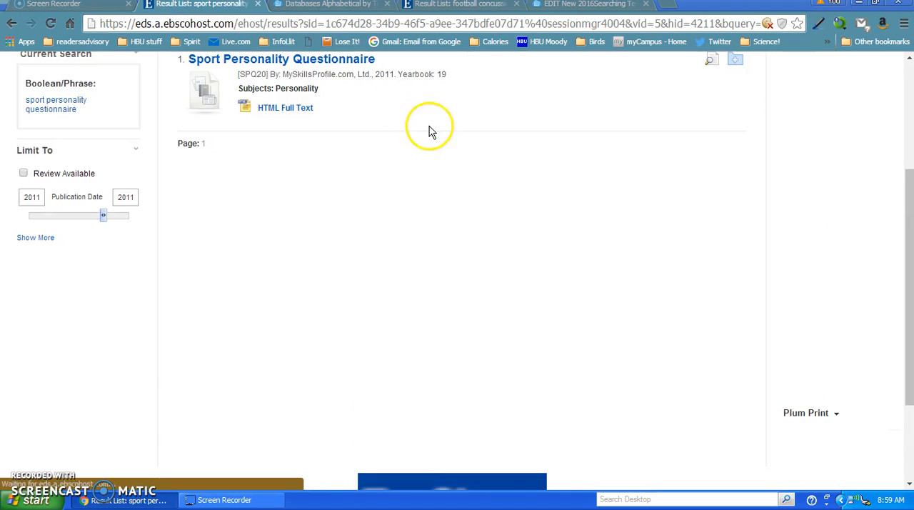
mouse_move(907, 269)
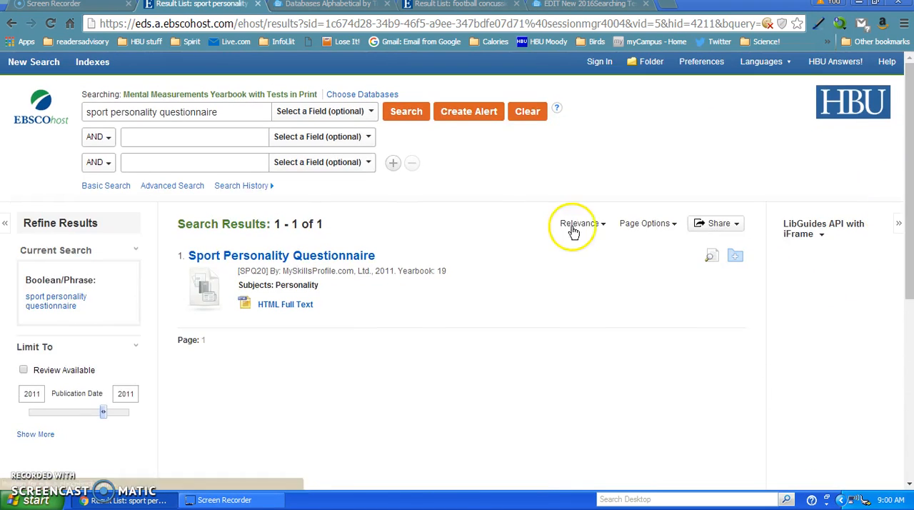
mouse_move(531, 107)
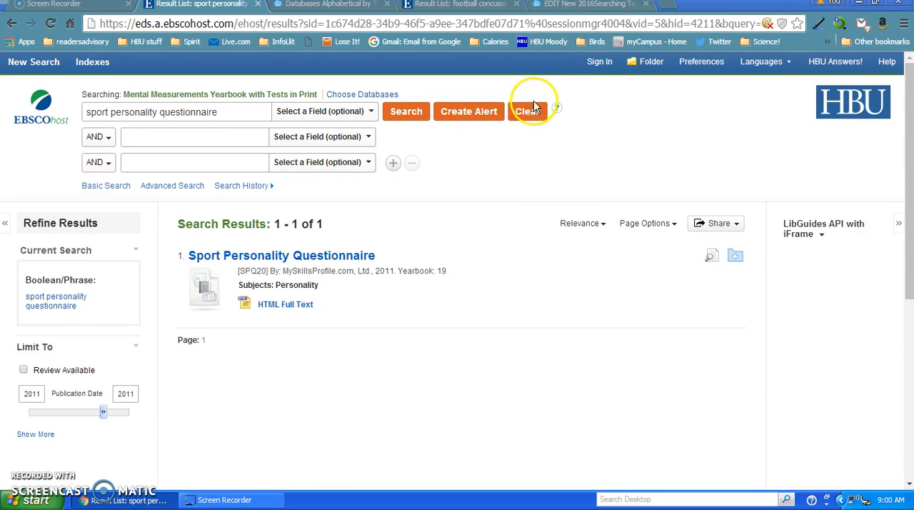
Step: Clear the old search and enter 'students' as the first term
click(526, 111)
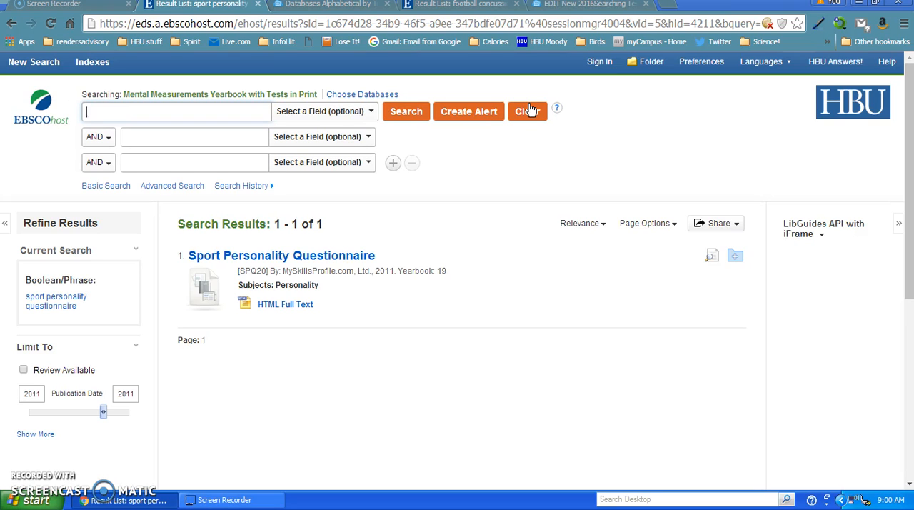
text(students)
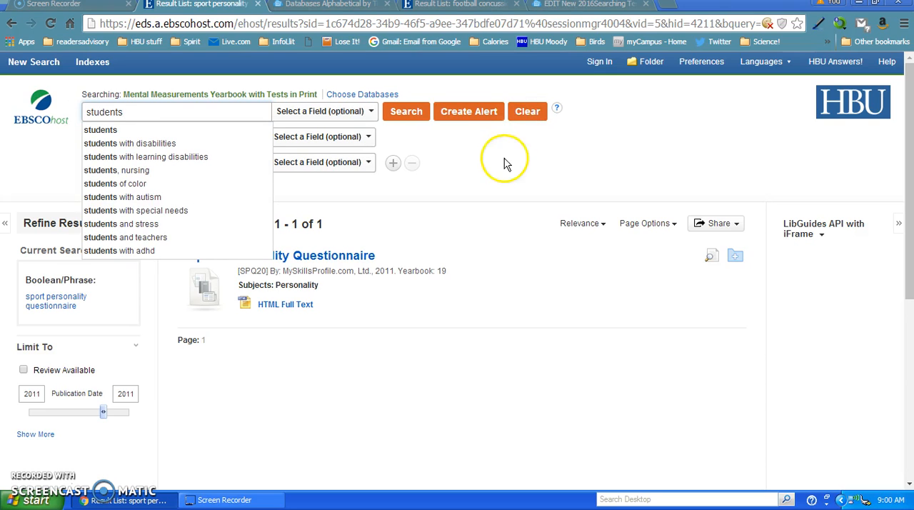
click(189, 137)
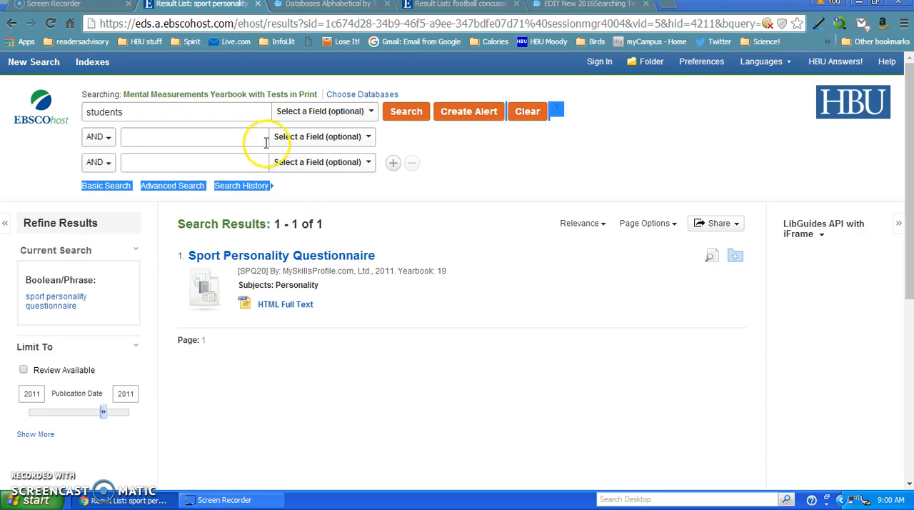
Step: Enter 'anxiety' as the second term, limited to the SC Scores field
click(192, 137)
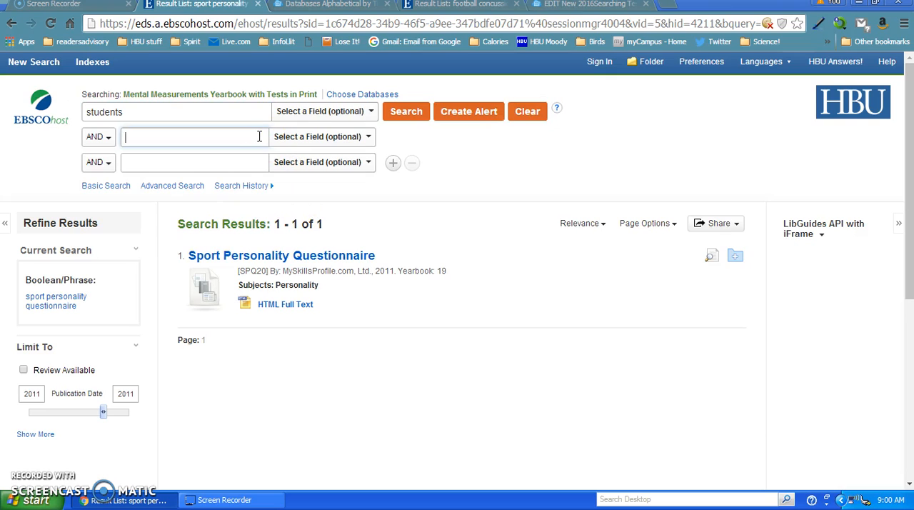
text(anxiety)
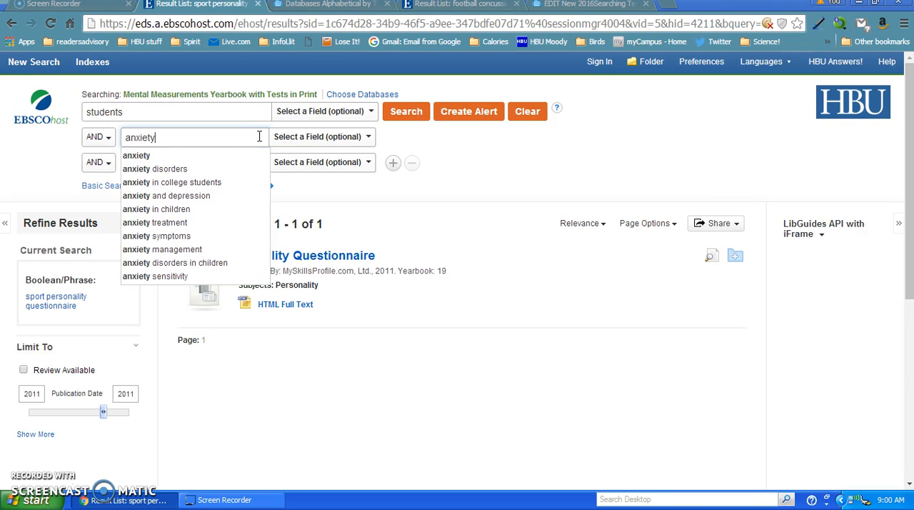
mouse_move(450, 136)
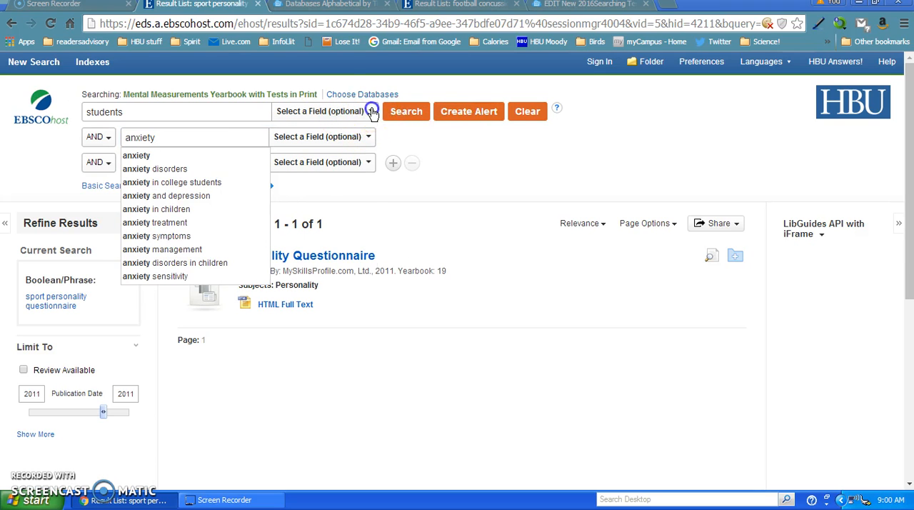
click(368, 111)
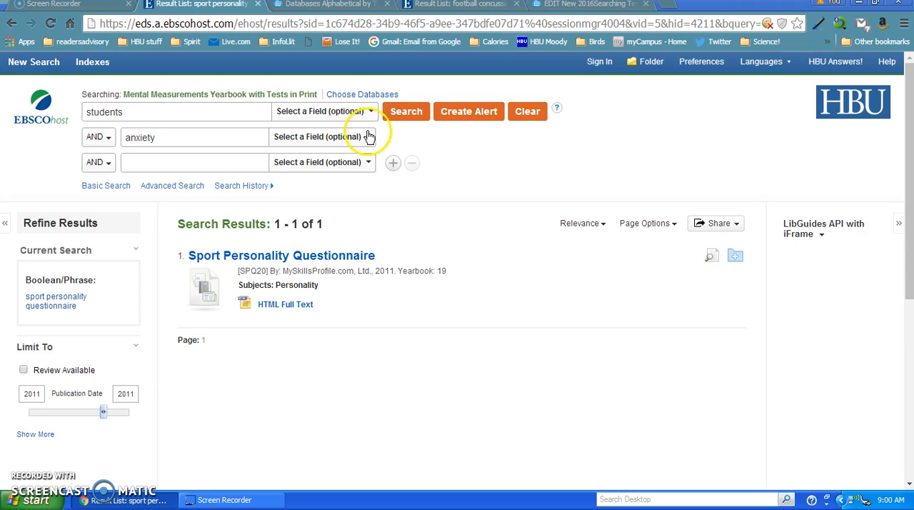
mouse_move(368, 137)
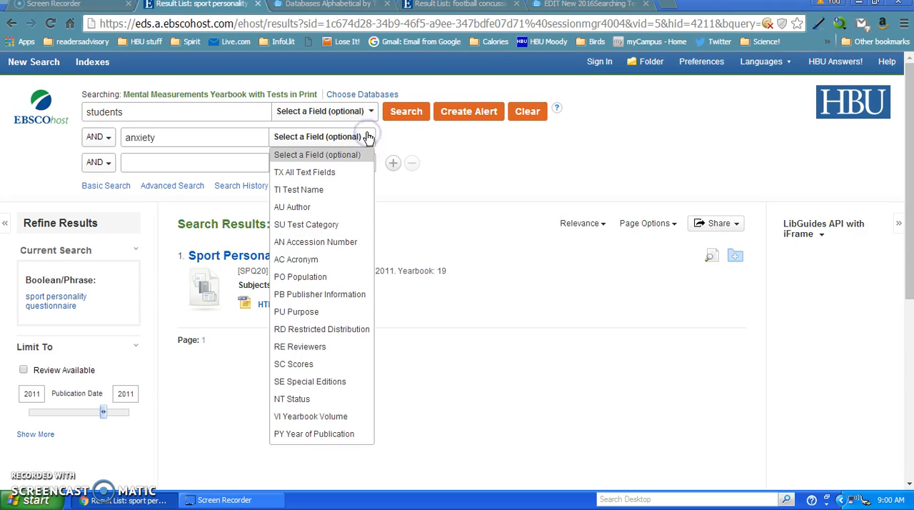
mouse_move(323, 260)
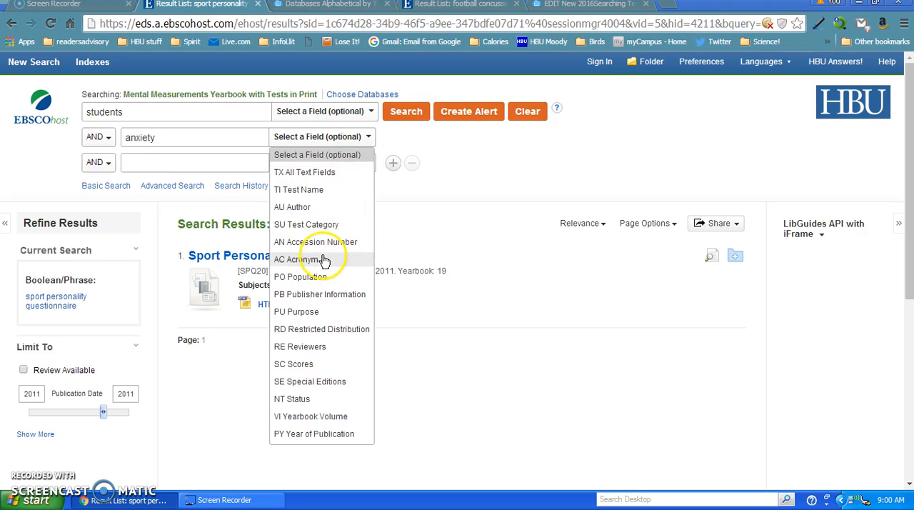
click(294, 363)
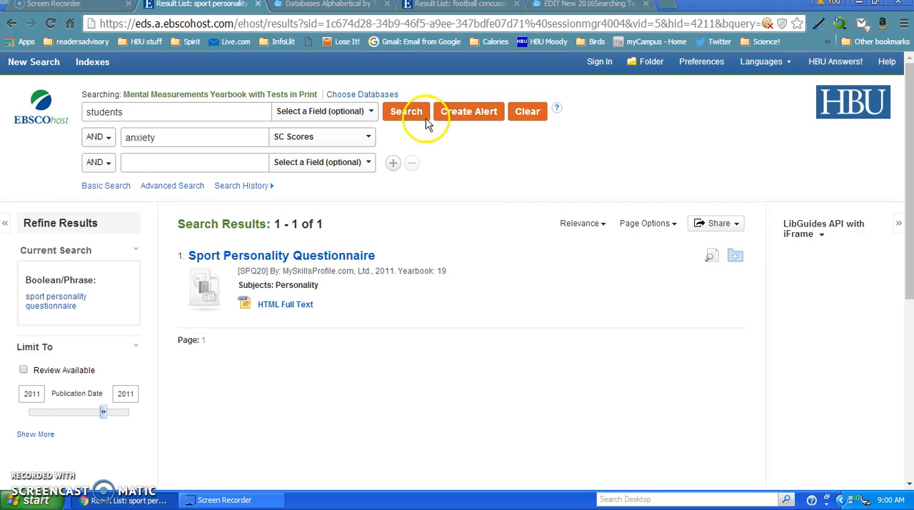
Step: Run the students AND anxiety search and browse its 14 results, led by McGhee-Mangrum Inventory
click(405, 111)
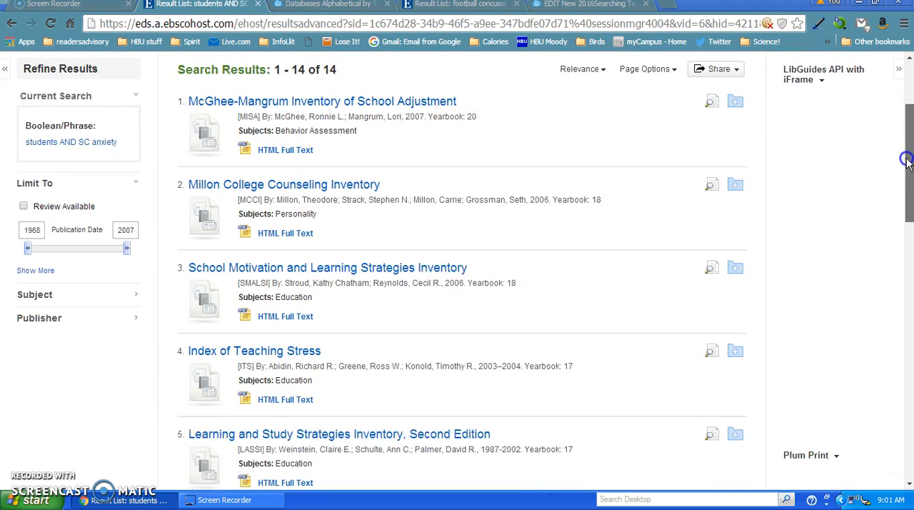
scroll(down, 3)
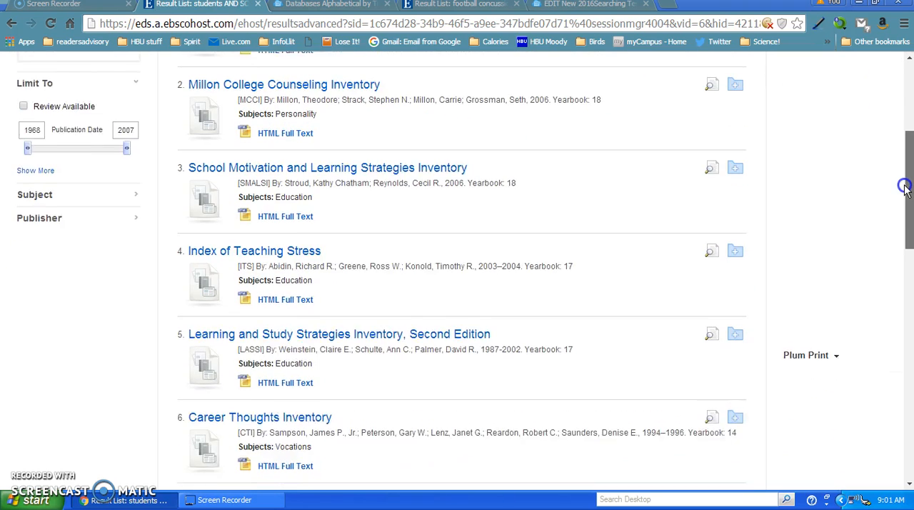
scroll(down, 3)
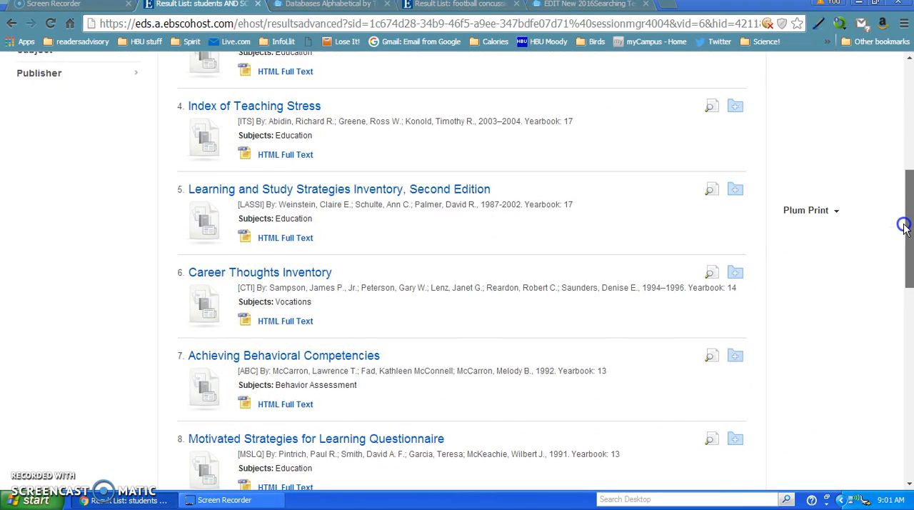
scroll(down, 3)
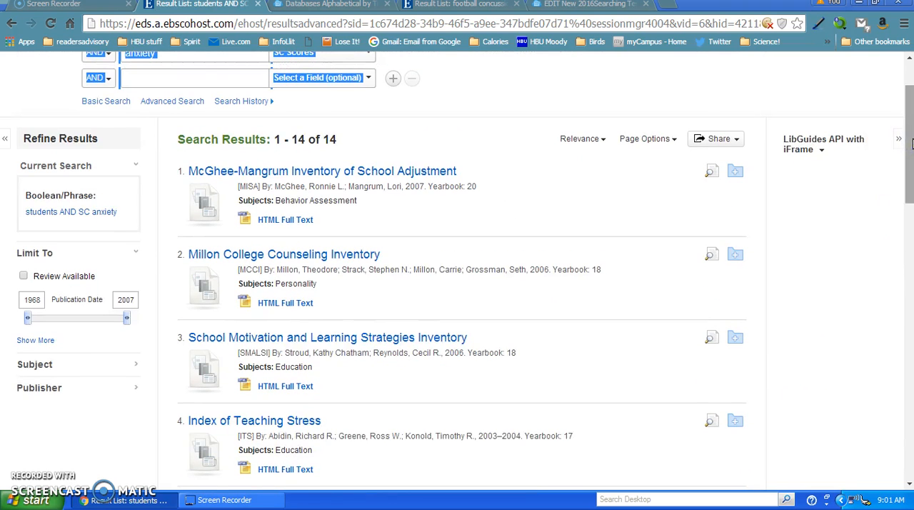
scroll(down, 3)
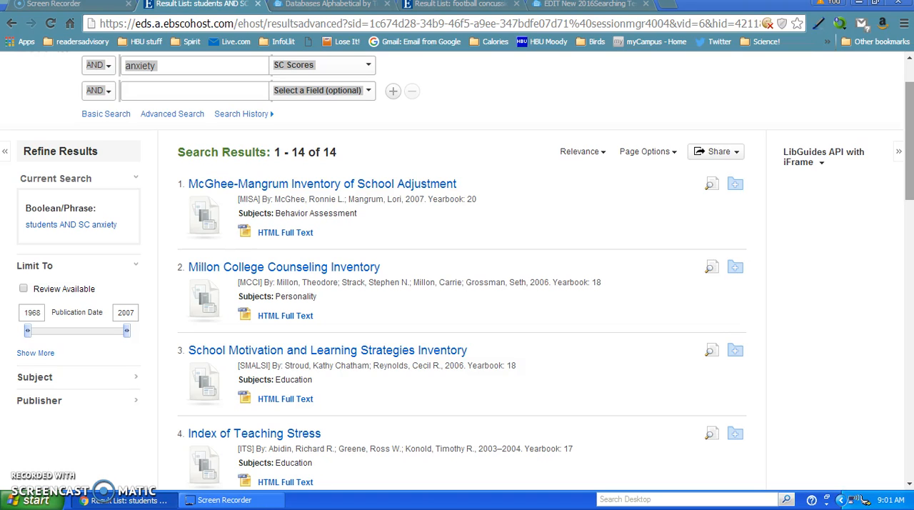
mouse_move(911, 117)
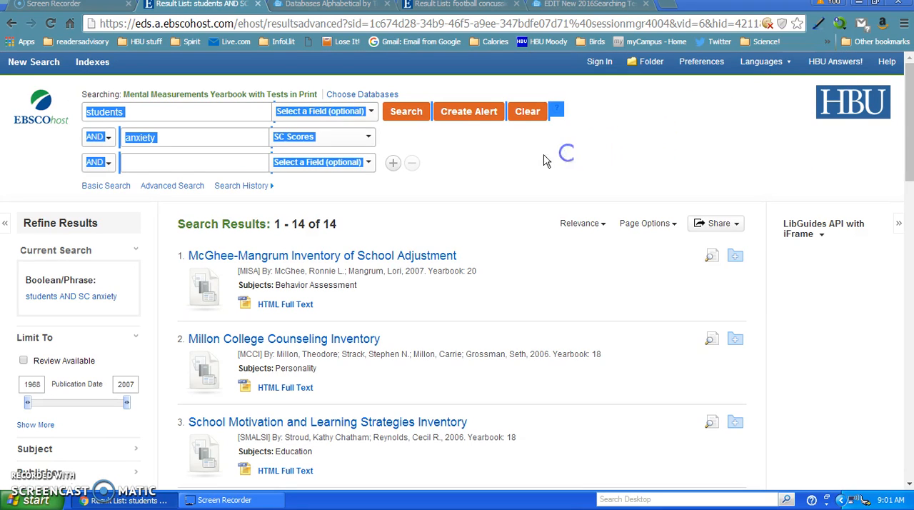
Step: Clear the search and enter 'athlet* or sport*' as the first term
click(528, 111)
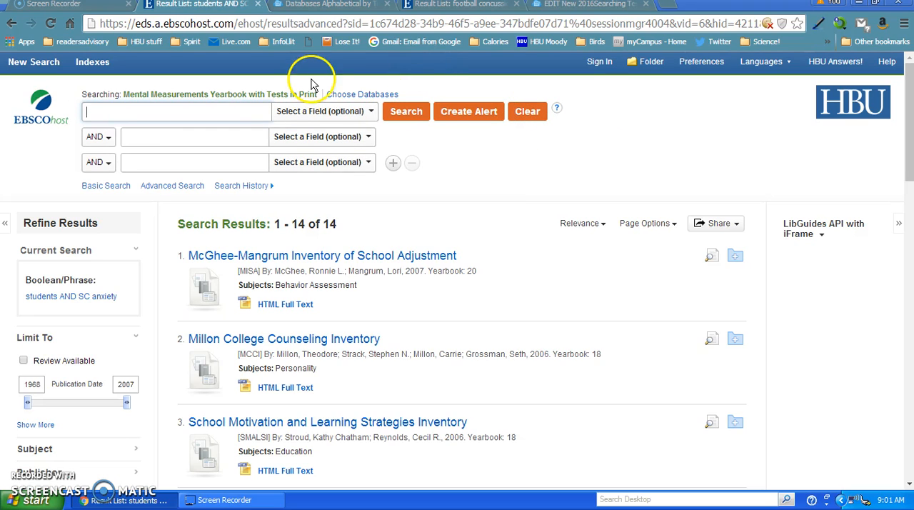
click(405, 112)
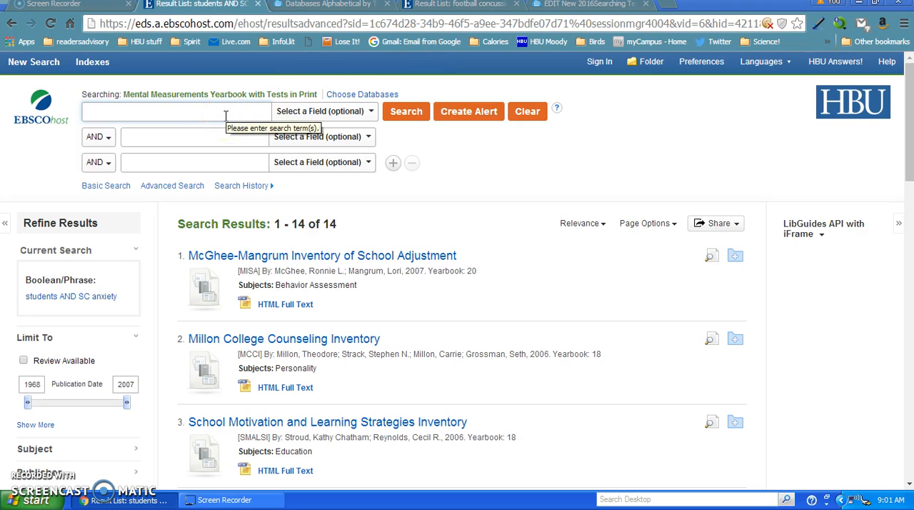
text(a)
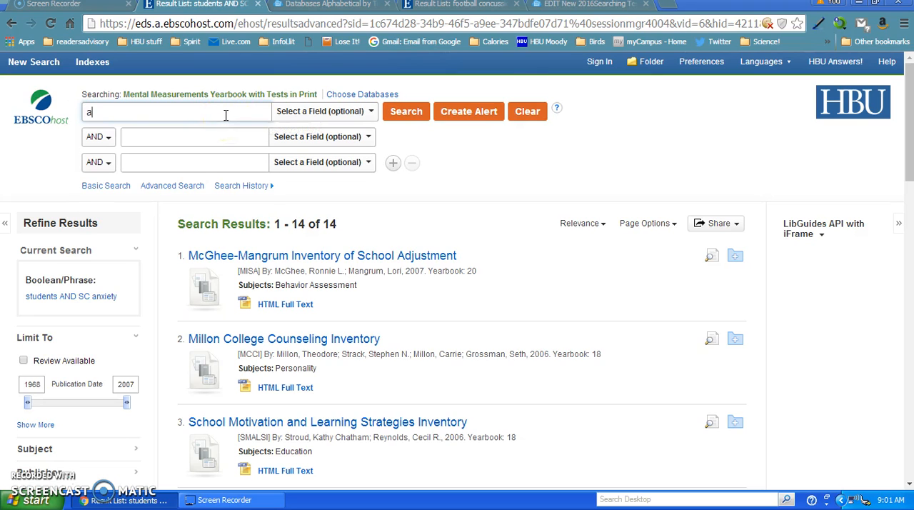
text(thlet* or sport*)
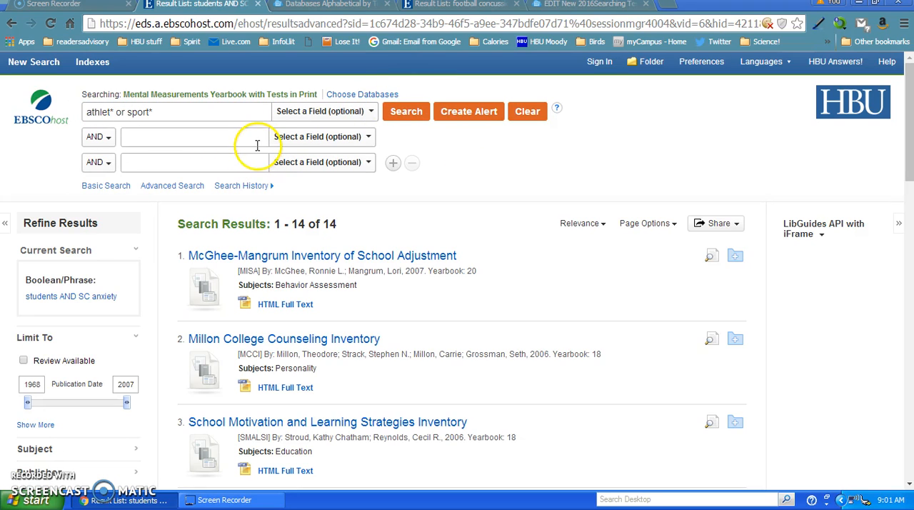
Step: Add 'anxiety' in SC Scores and run the search, yielding the single Sports Emotion Test
text(anxiety)
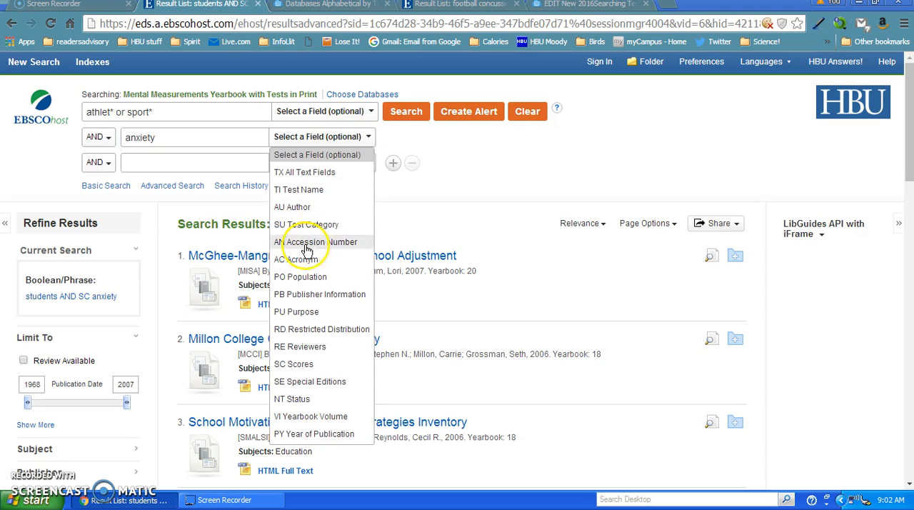
mouse_move(300, 365)
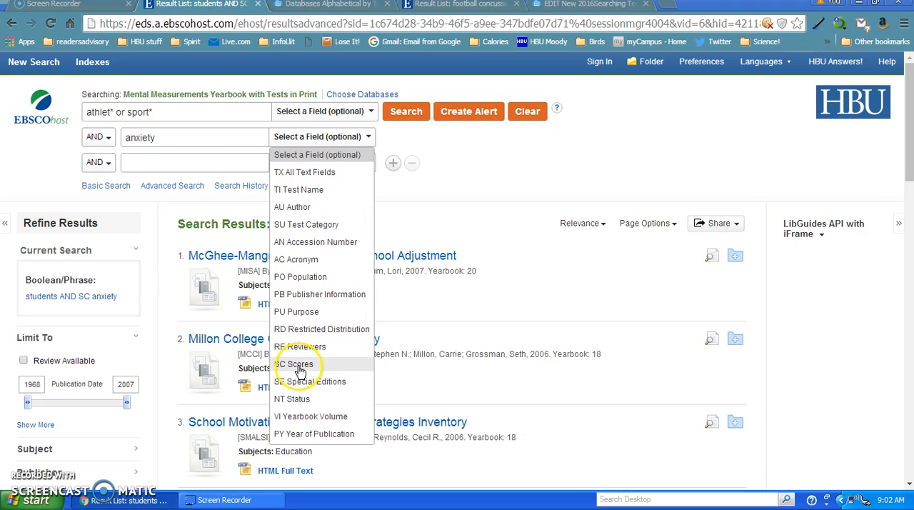
click(294, 364)
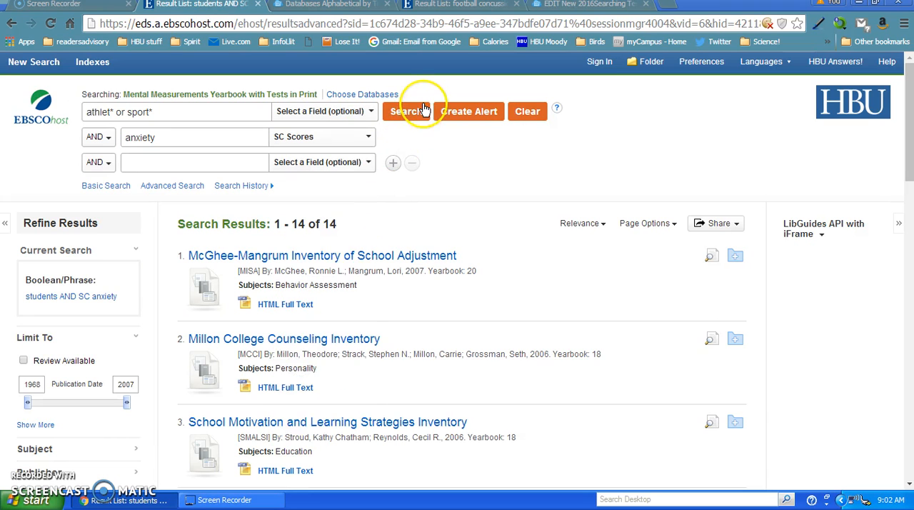
click(407, 112)
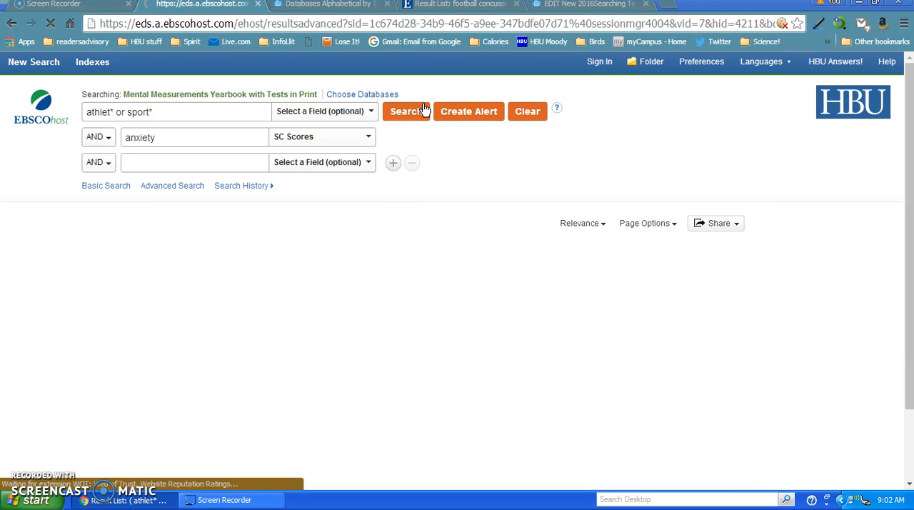
click(407, 111)
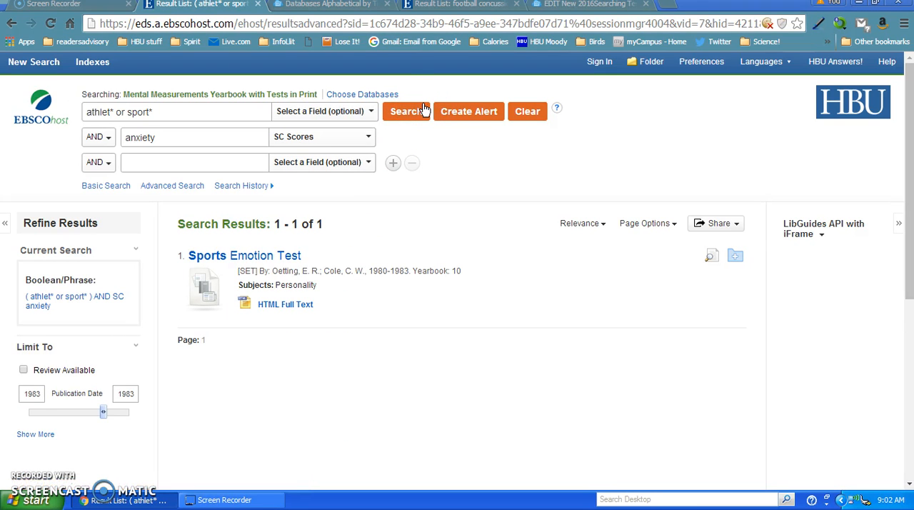